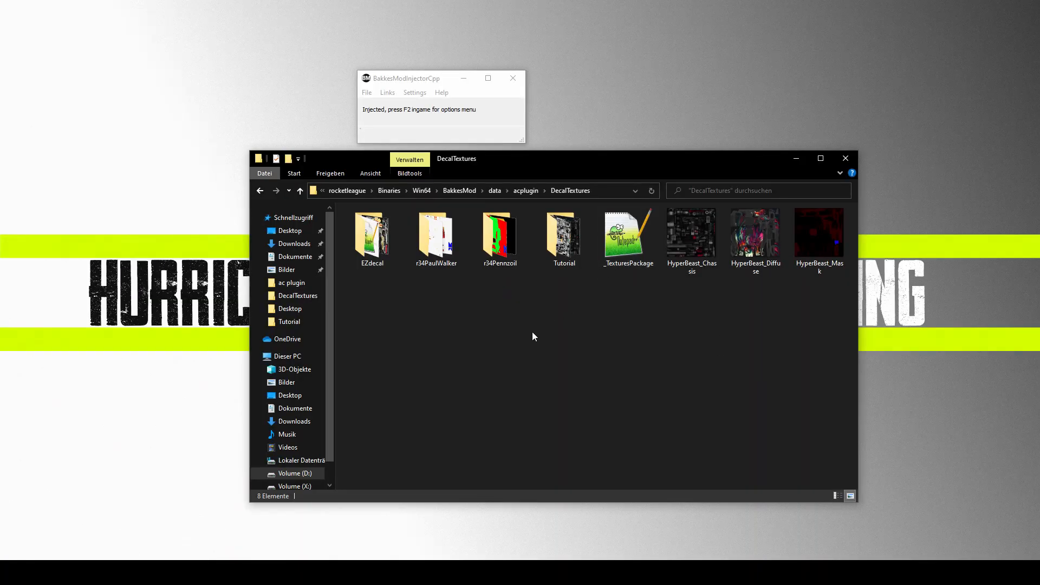
mouse_move(562, 312)
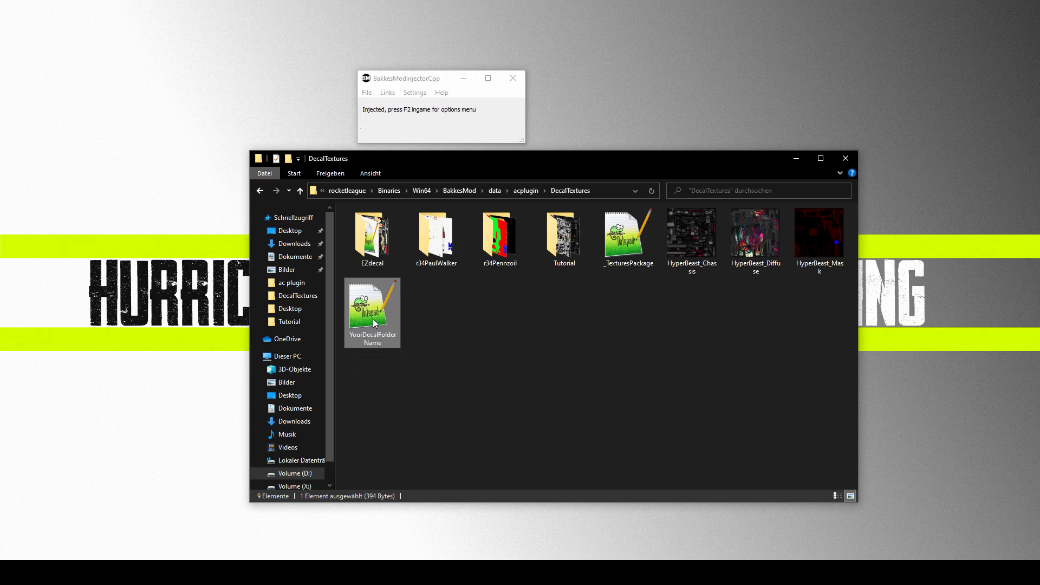
mouse_move(394, 405)
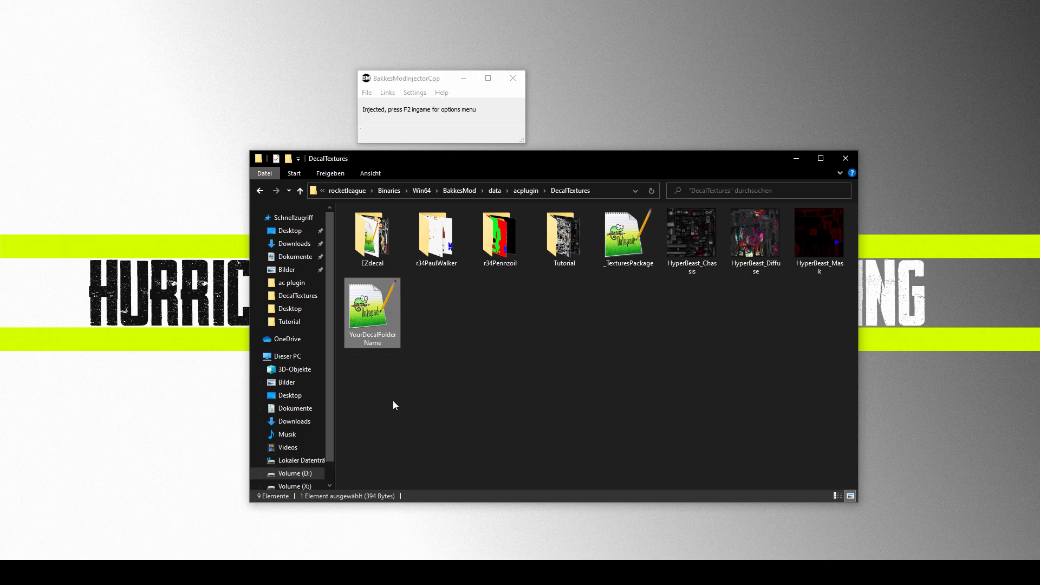
mouse_move(490, 372)
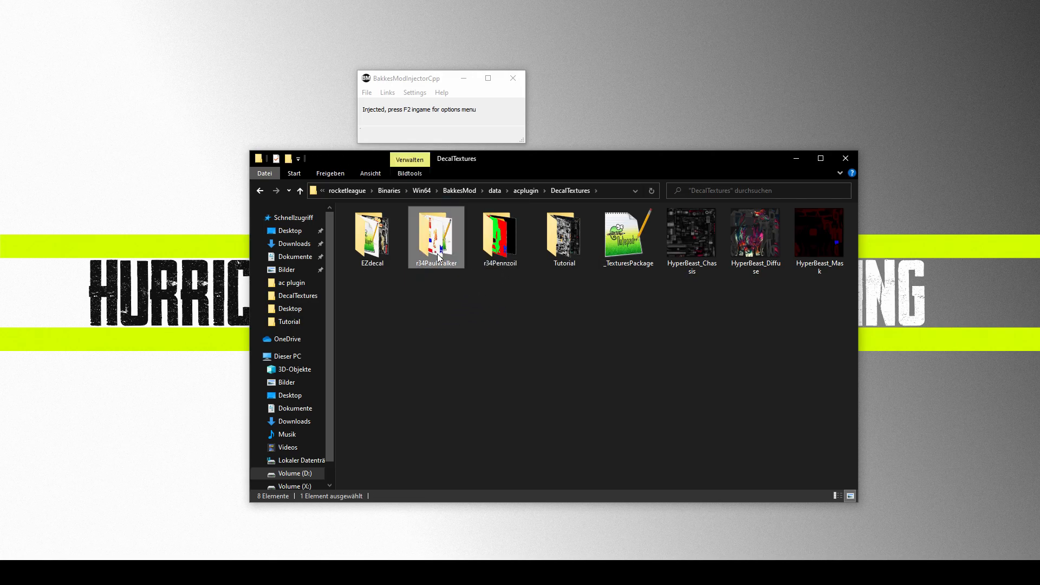
Step: Rename YourDecalFolderName.json in the r34PaulWalker folder to r34PaulWalker
double_click(435, 232)
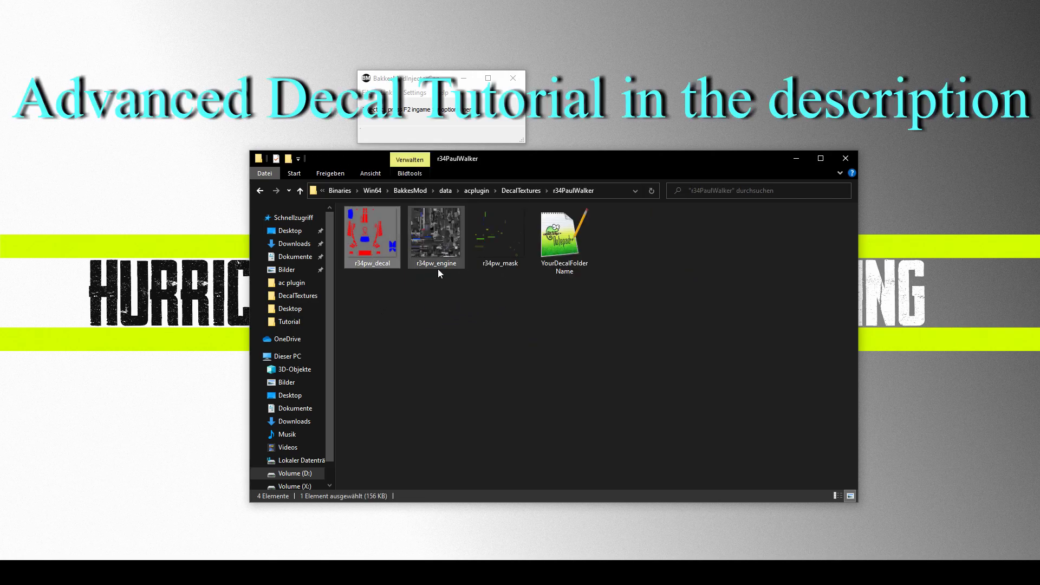
left_click(435, 232)
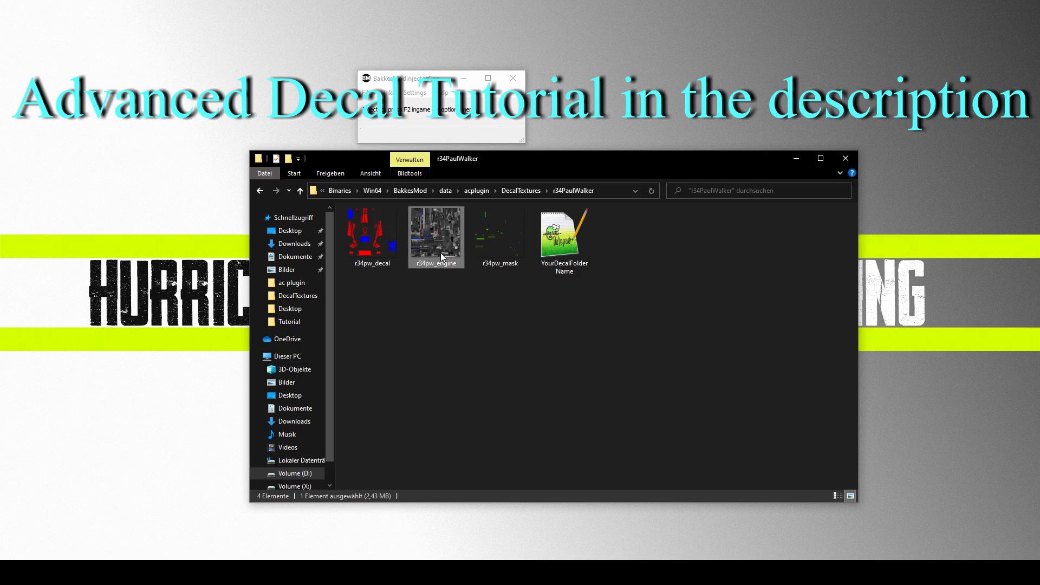
left_click(564, 233)
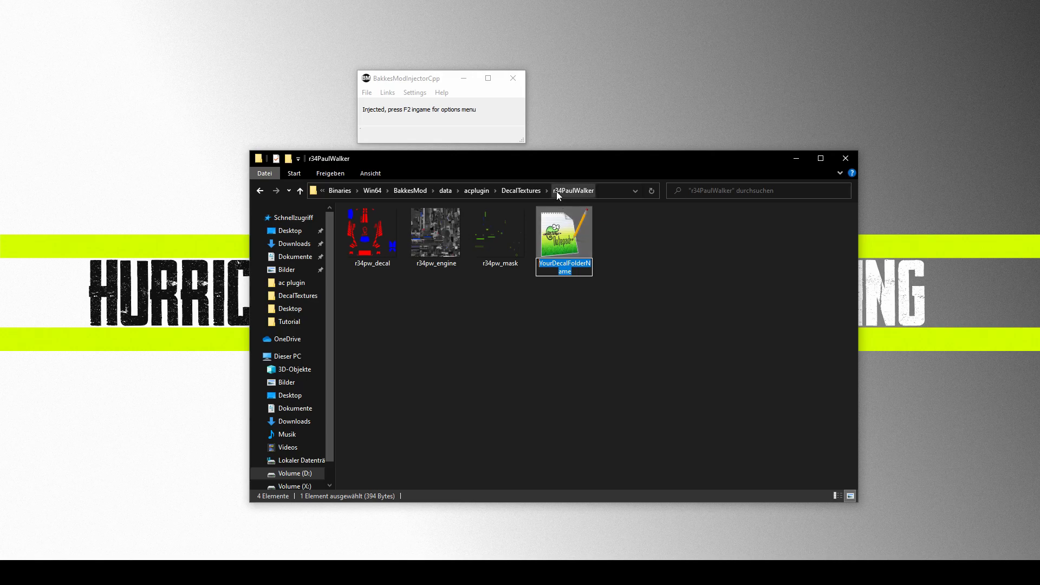
mouse_move(592, 280)
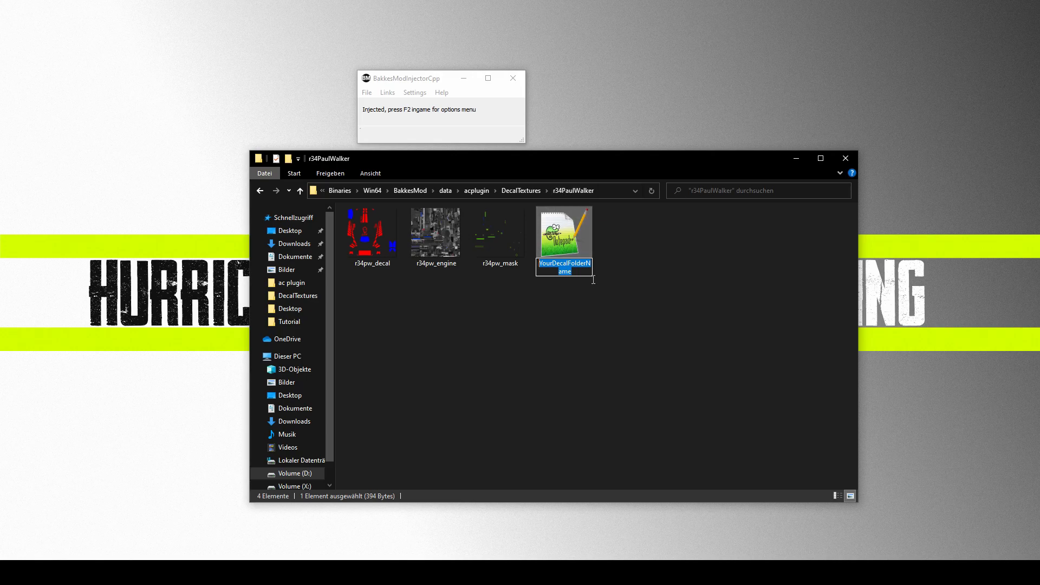
type("r34PaulWalker")
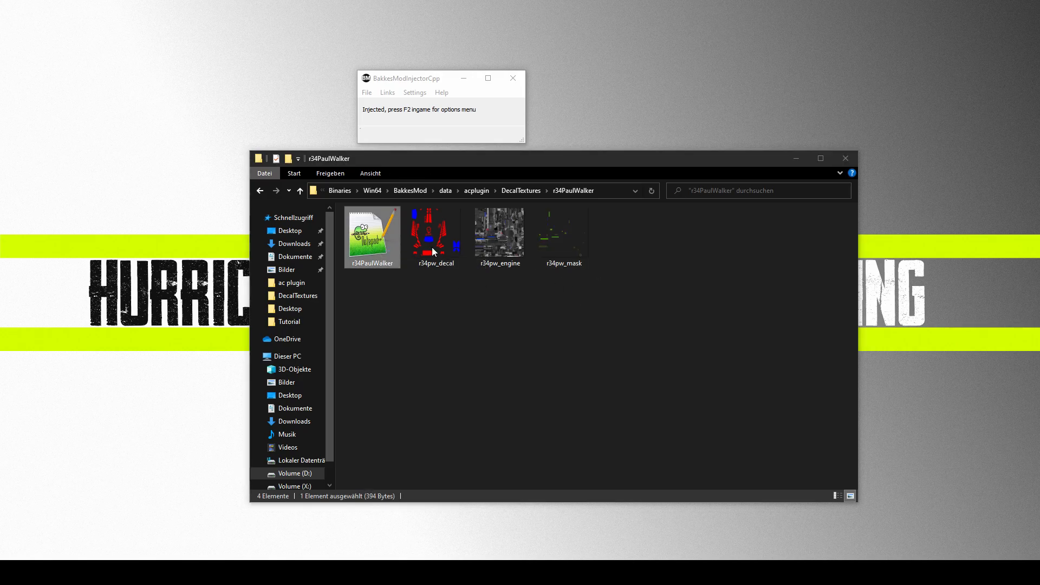
double_click(372, 237)
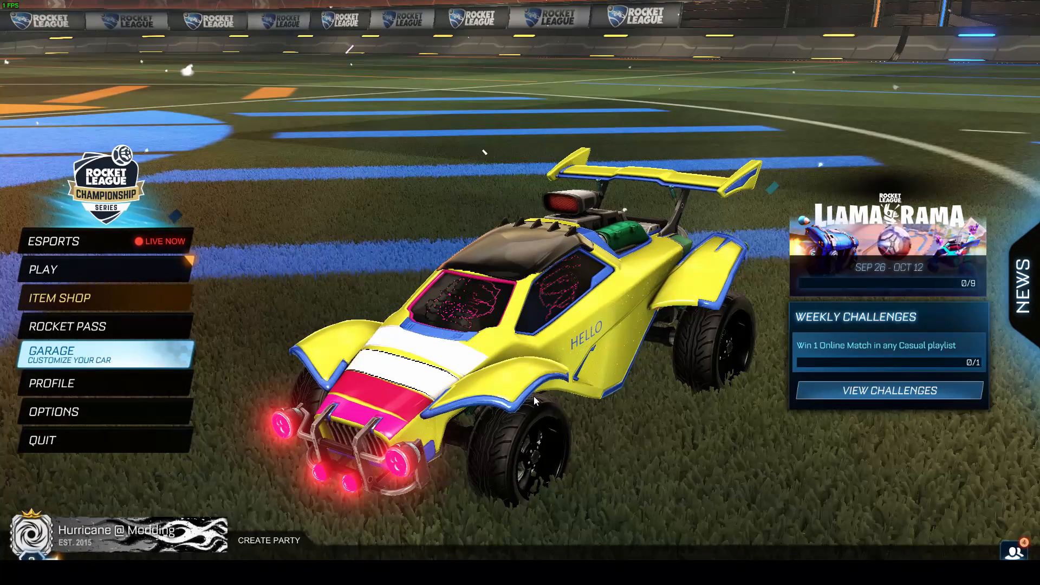
Step: Enable texture developer mode with acplugin_texturedeveloper_enabled 1 and note car body ID 2269
left_click(59, 297)
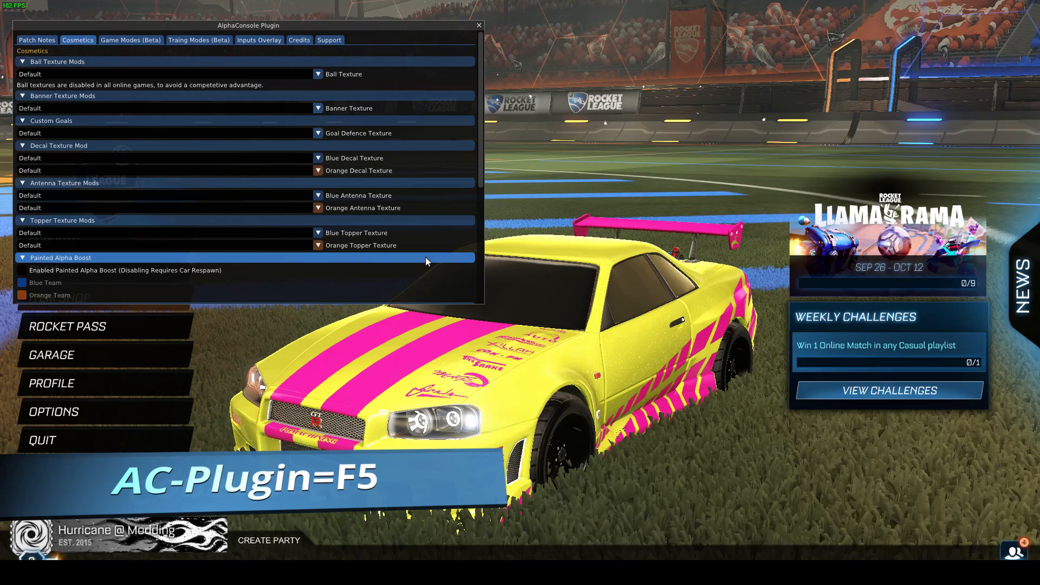
key("f6")
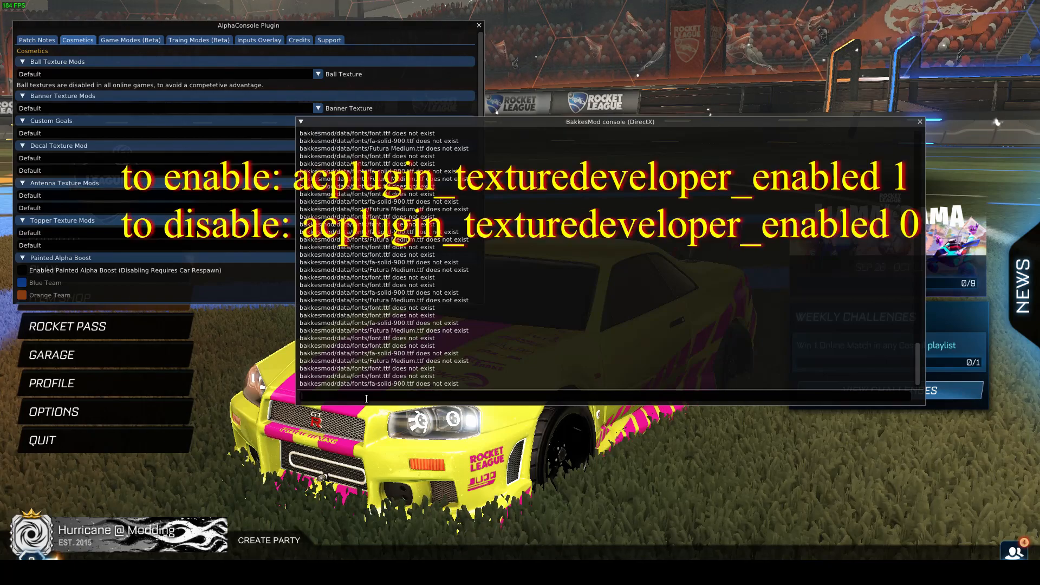
type("acplugin_texturedeveloper_enabled")
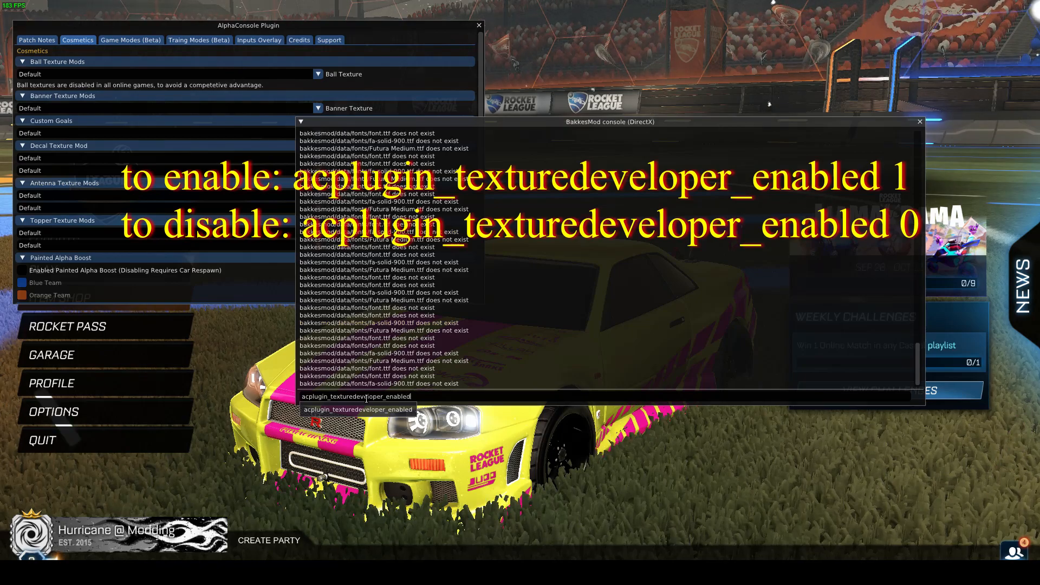
type("1")
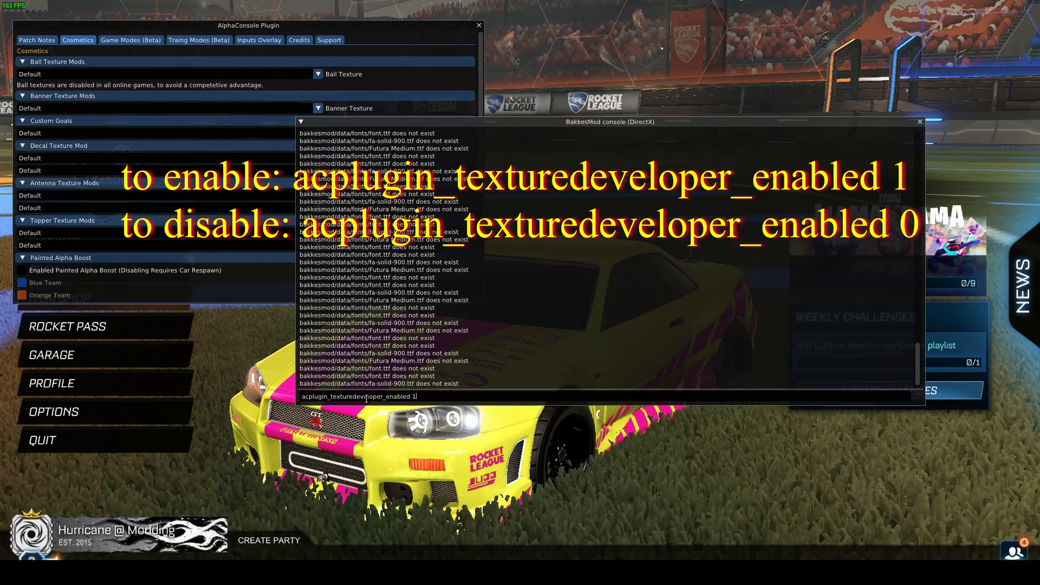
key("enter")
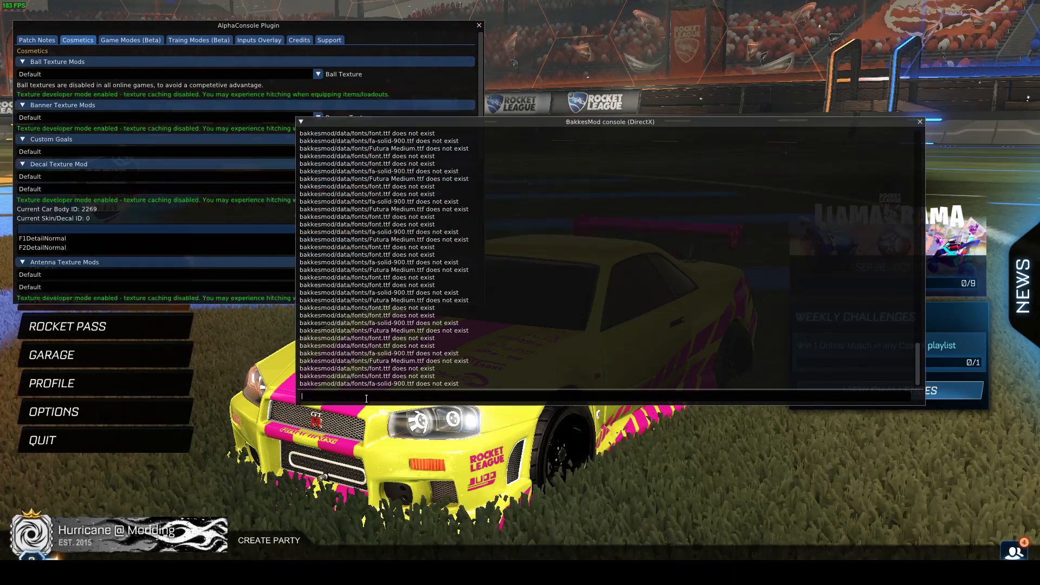
mouse_move(856, 151)
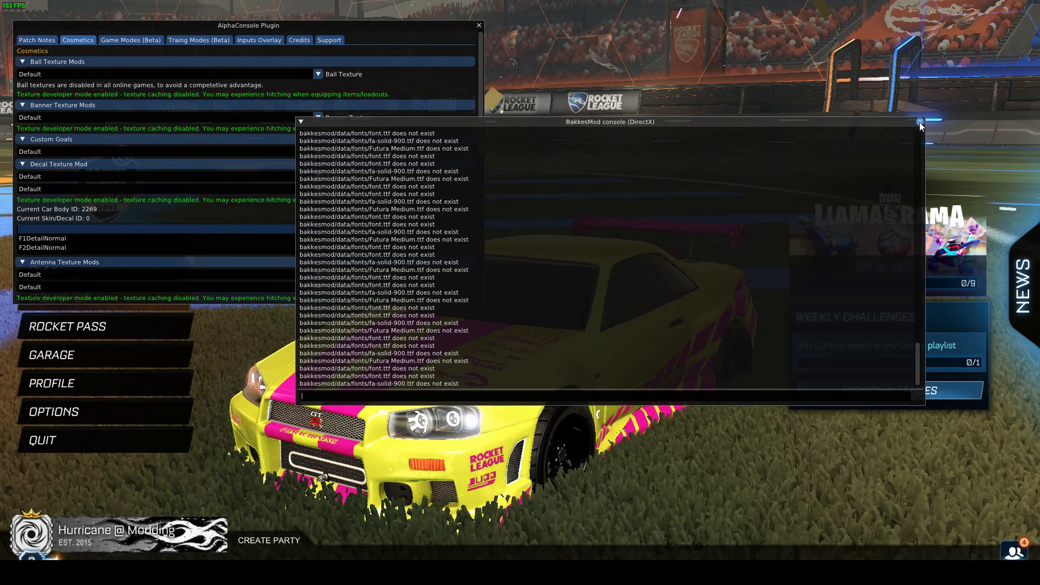
left_click(921, 122)
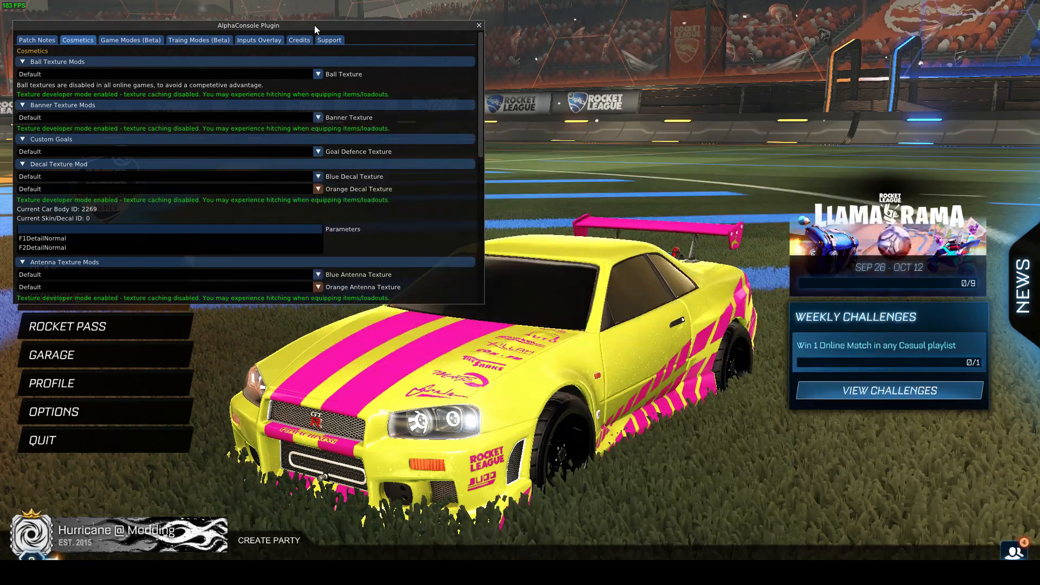
left_click_drag(249, 25, 434, 112)
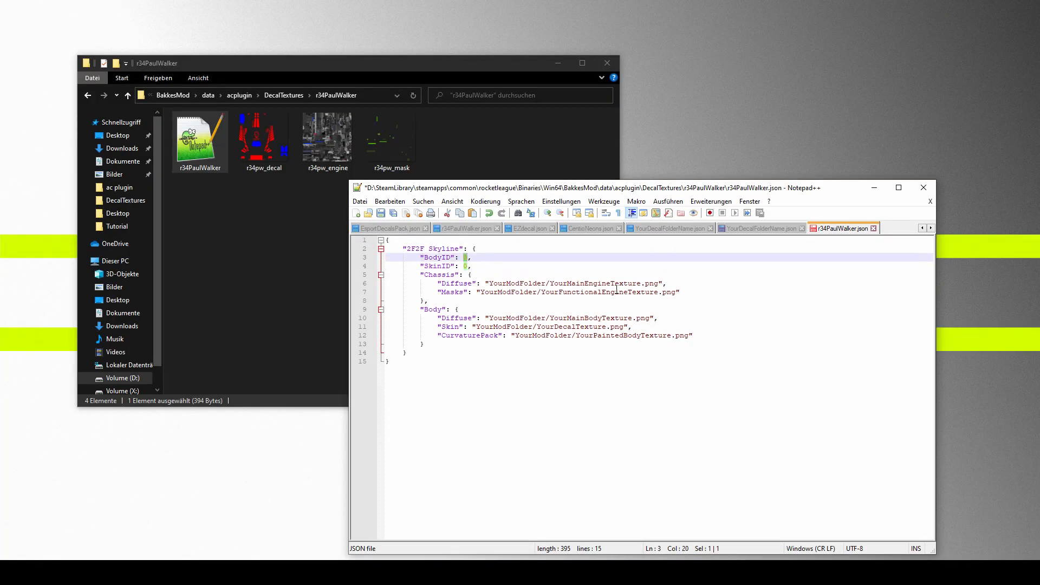
Step: Change the 2F2F Skyline entry's BodyID from 0 to 2269
type("22")
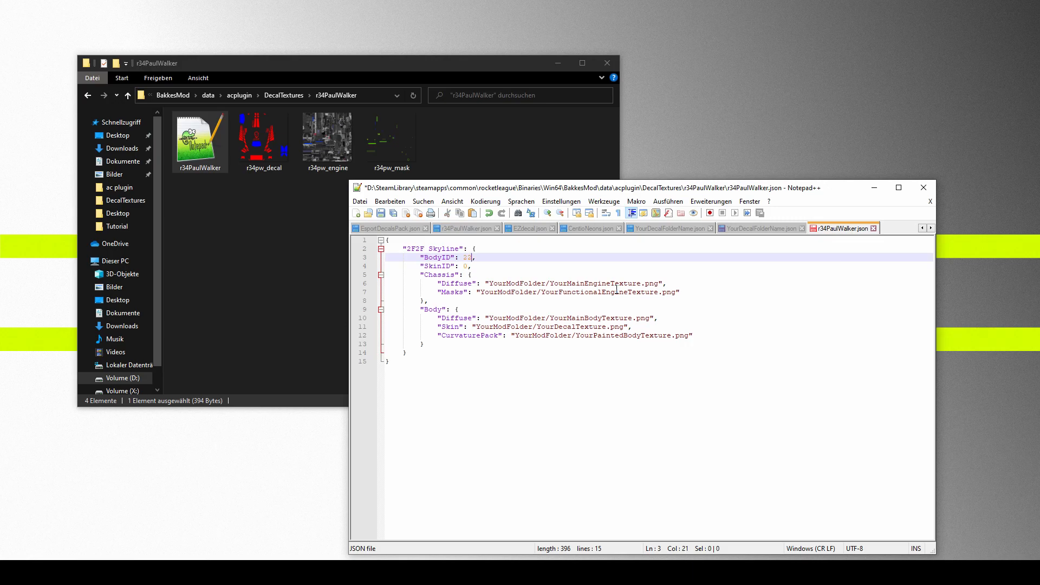
type("69")
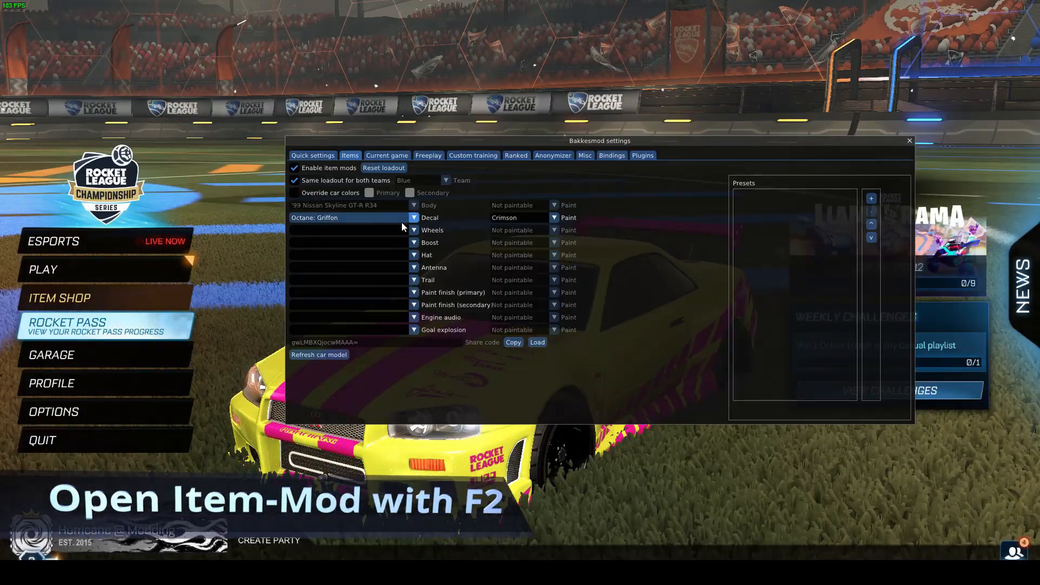
Step: Pick the '99 Nissan Skyline GT-R R34: 2Cool decal in the Items Decal dropdown
left_click(349, 217)
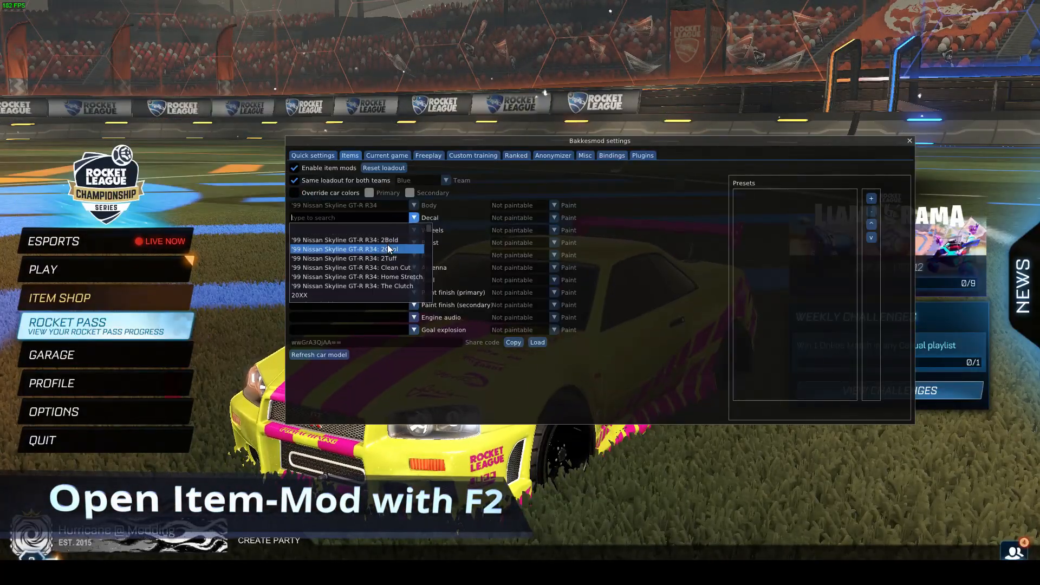
left_click(345, 249)
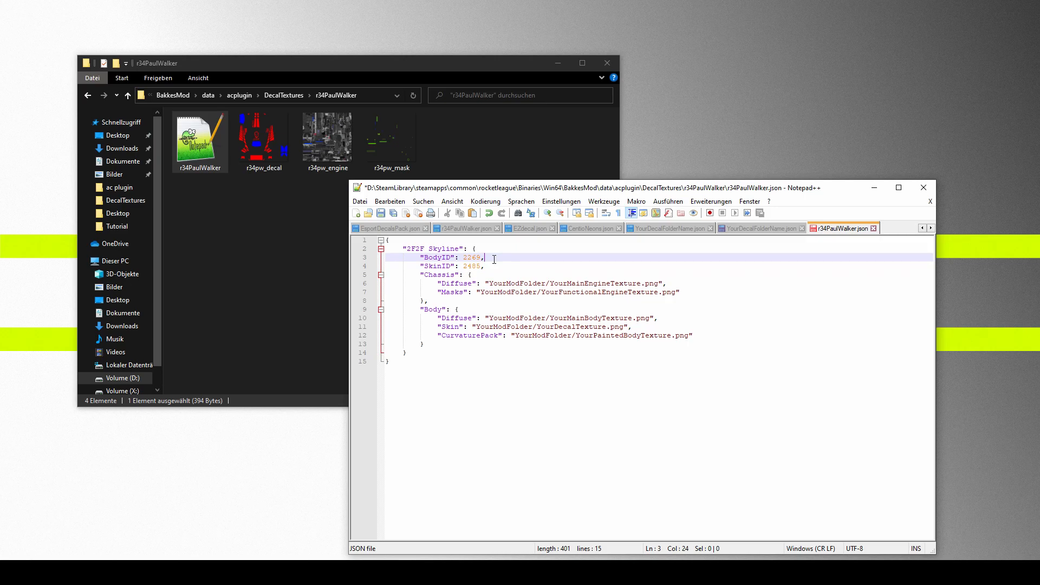
Step: Set SkinID to 2485 and replace every YourModFolder prefix with r34PaulWalker
left_click(484, 266)
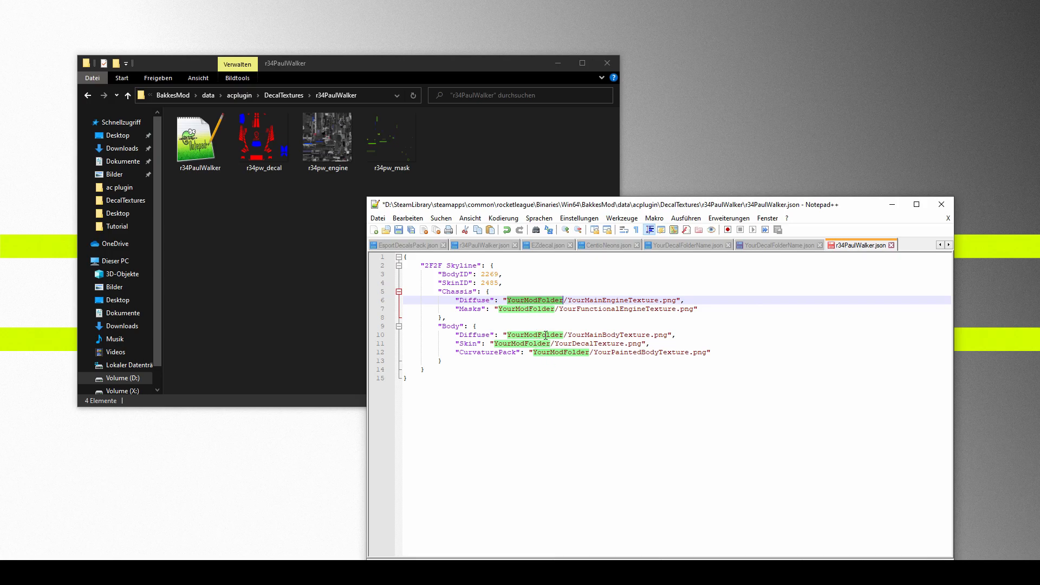
key("ctrl+h")
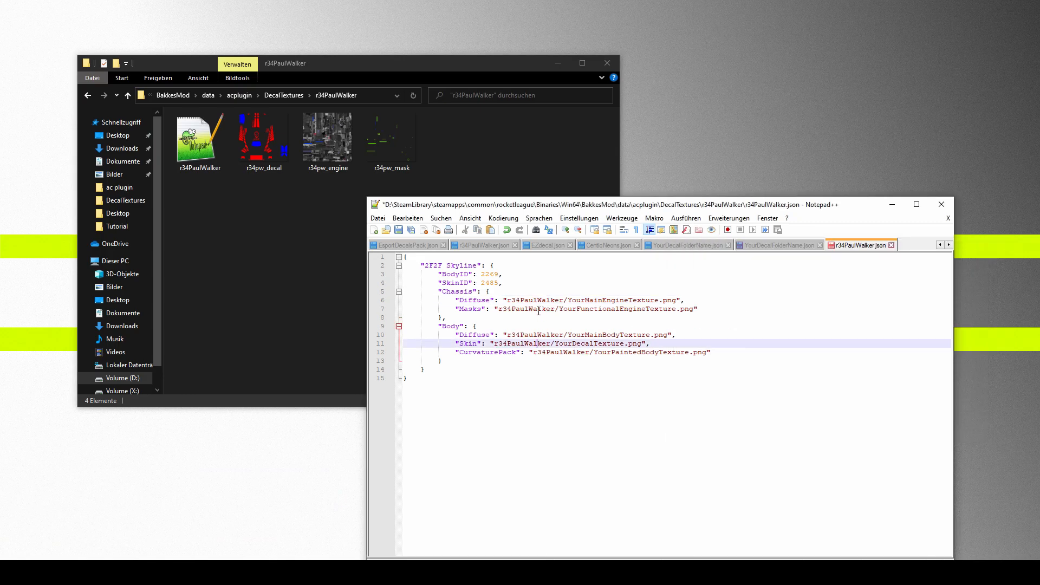
left_click(510, 300)
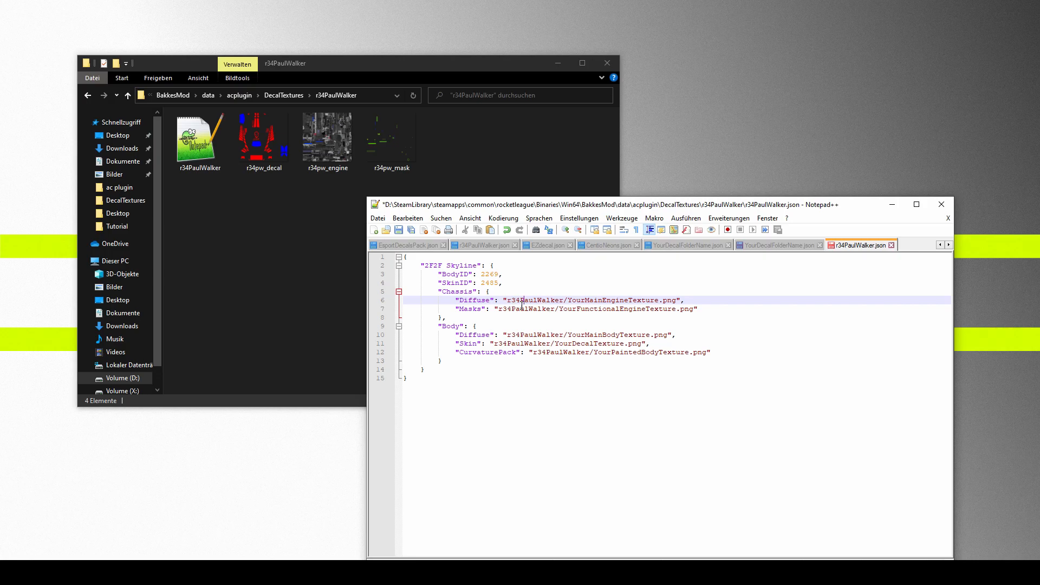
left_click(391, 136)
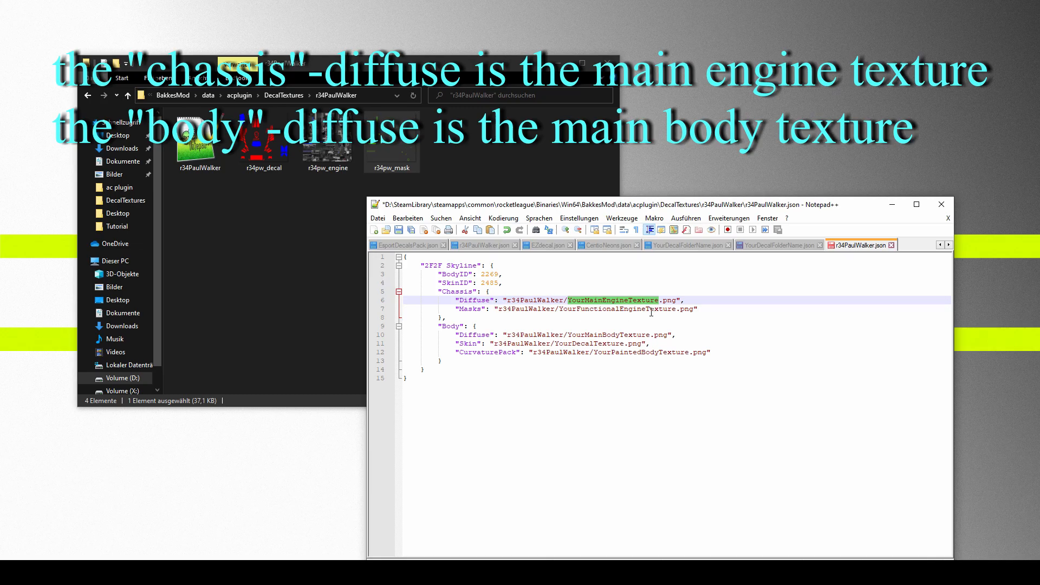
Step: Paste the r34pw_engine file name over YourMainEngineTexture in the Chassis Diffuse path
left_click(327, 154)
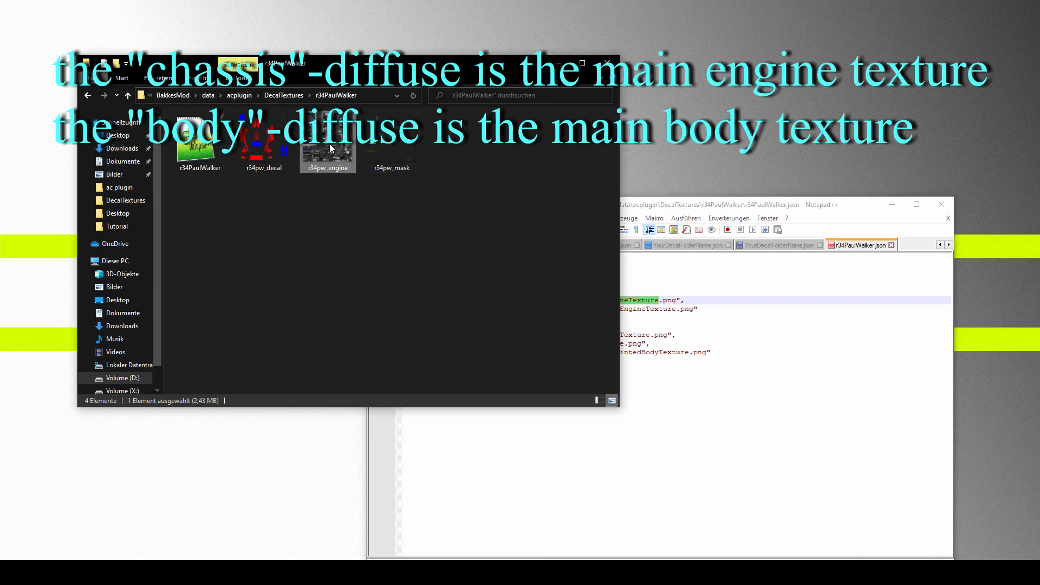
double_click(327, 150)
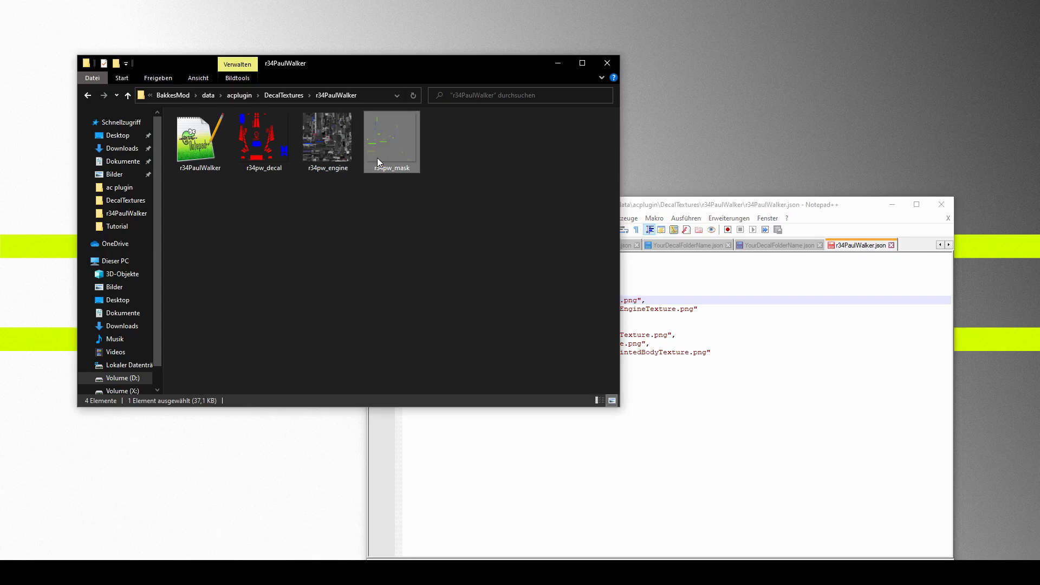
left_click(390, 139)
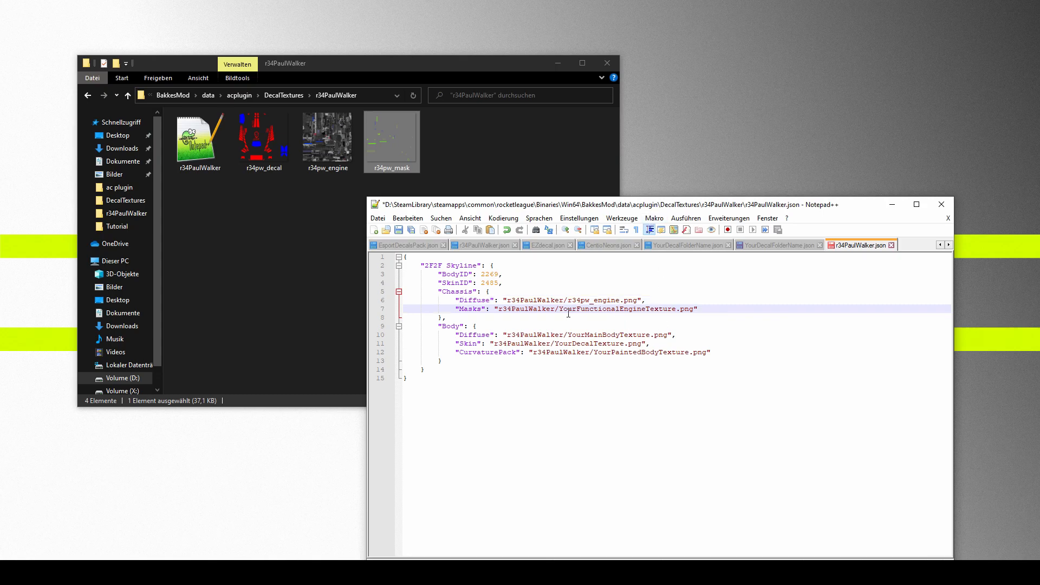
double_click(618, 309)
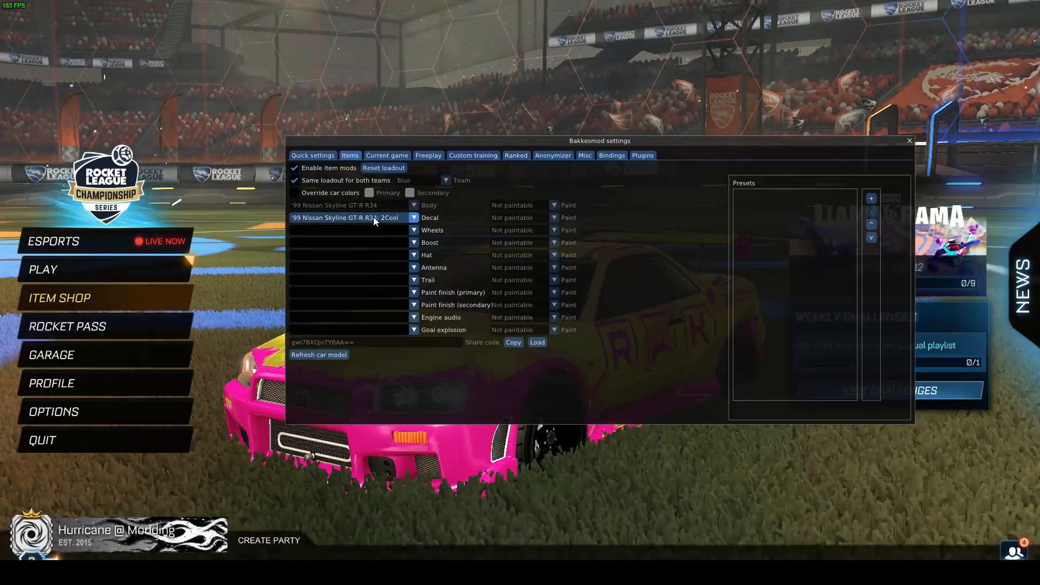
Step: Open the BakkesMod console with F6 and enter acplugin_texturedeveloper_enabled 1
left_click(908, 140)
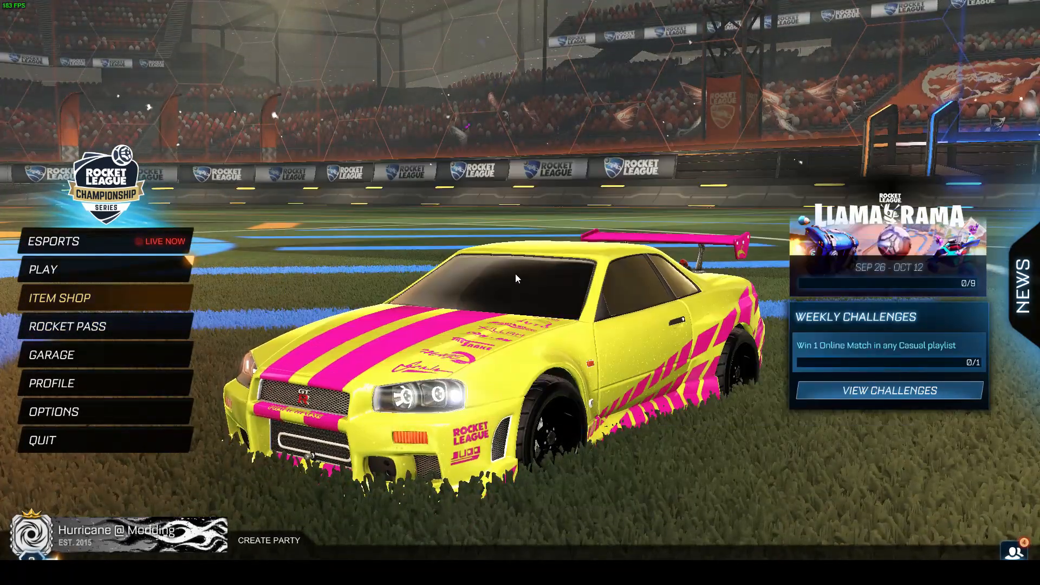
key("F6")
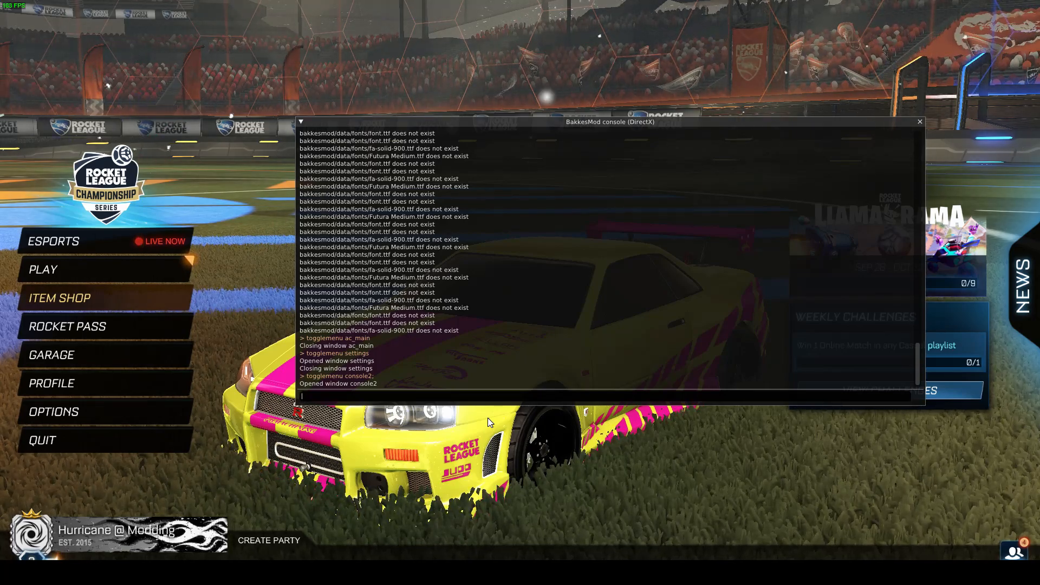
type("acplugin_texturedeveloper_enabled 1")
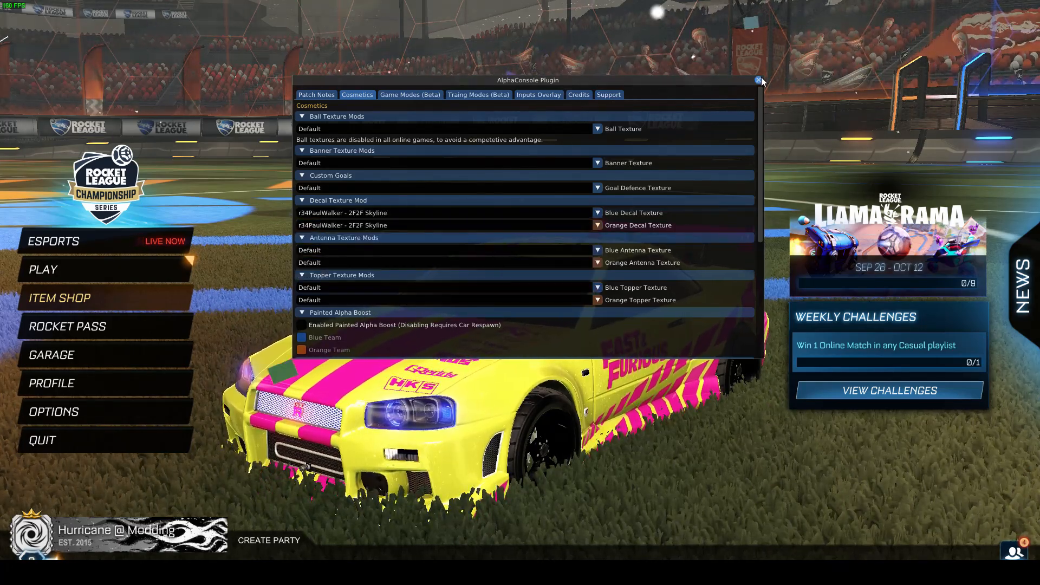
Step: Close the AlphaConsole window to reveal the yellow Fast & Furious Skyline
left_click(759, 80)
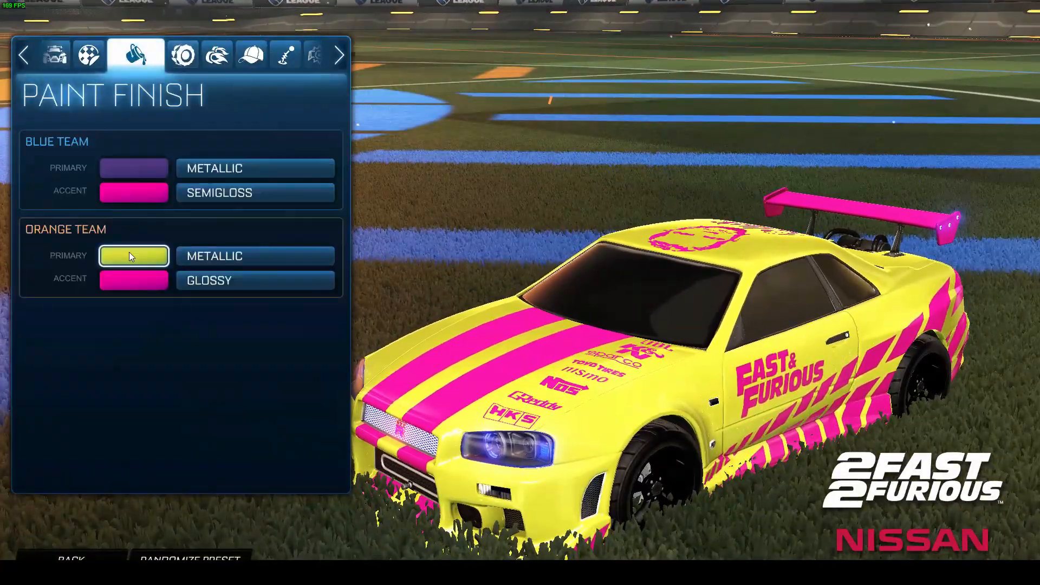
Step: Preview the Skyline in blue-team colours, then Alt+Tab to File Explorer
left_click(133, 168)
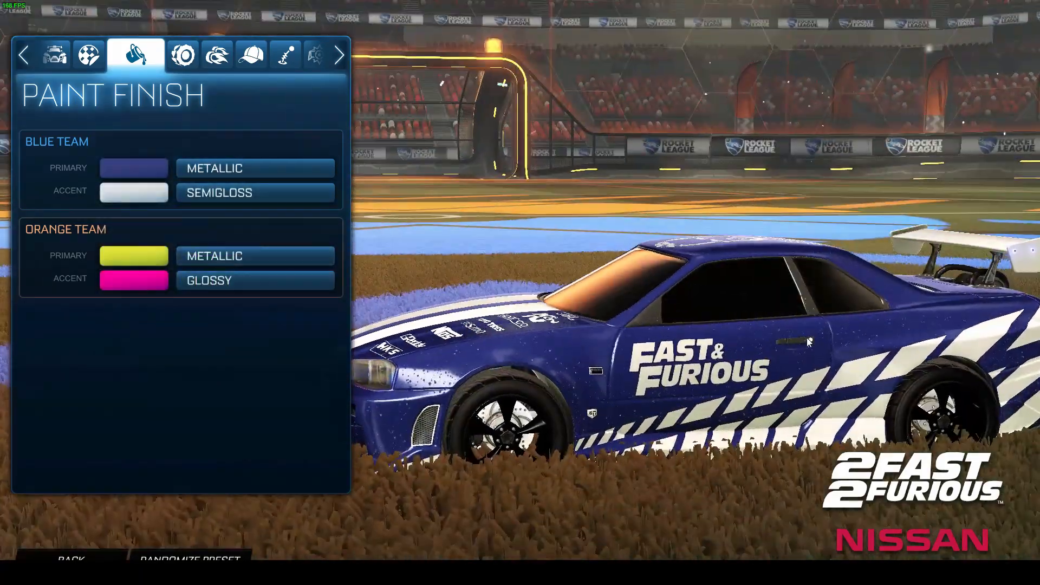
key("alt+tab")
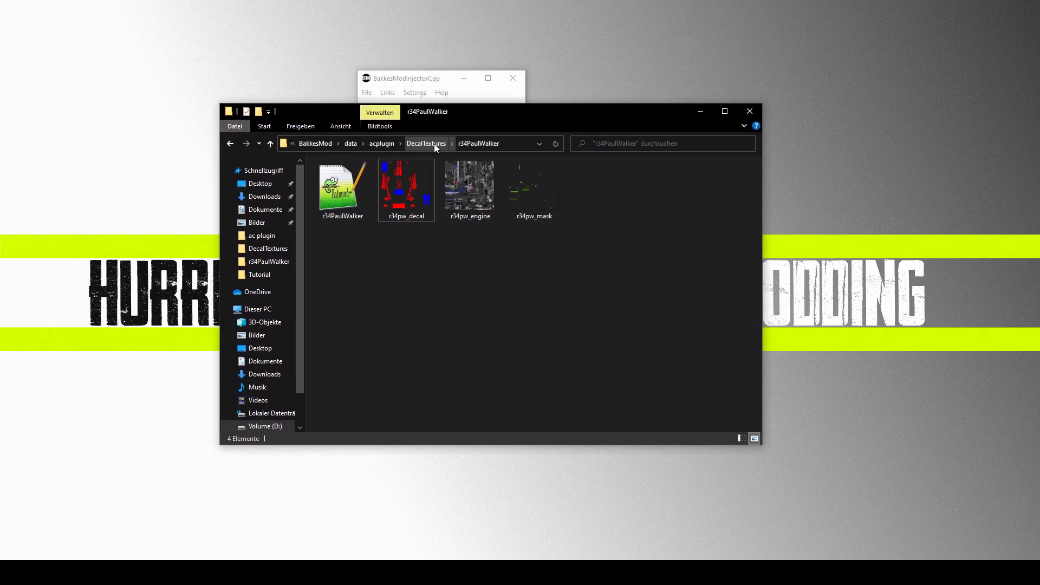
Step: Open r34pennzoil_Diffuse and r34pennzoil_decal from the r34Pennzoil folder in paint.net
left_click(426, 143)
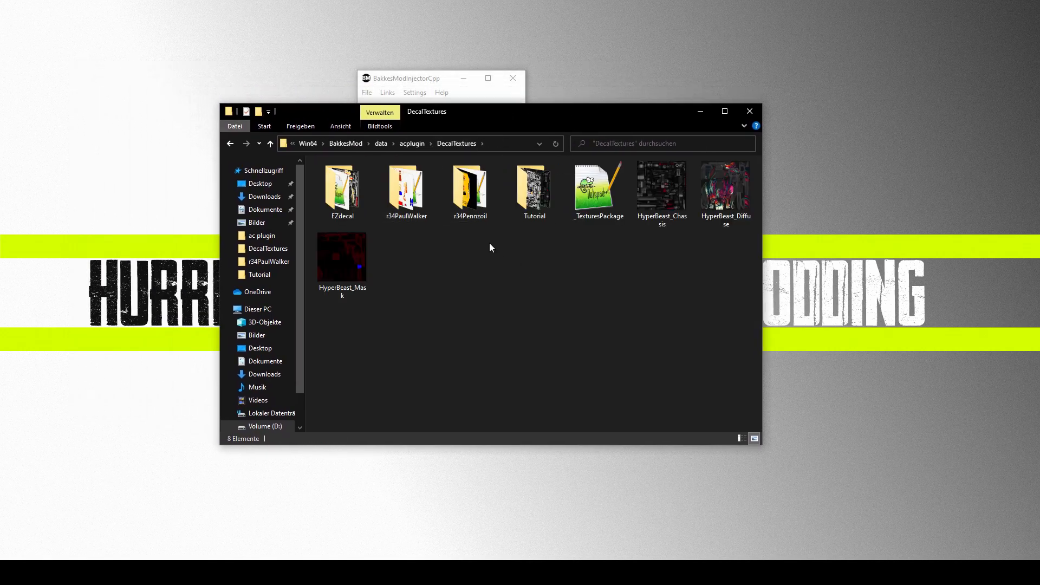
left_click(470, 188)
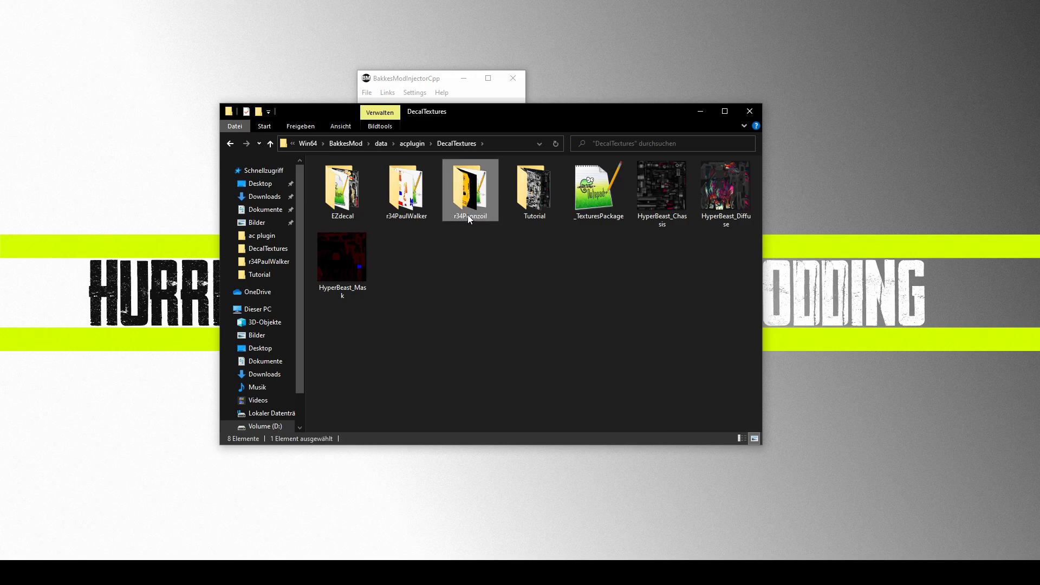
double_click(470, 188)
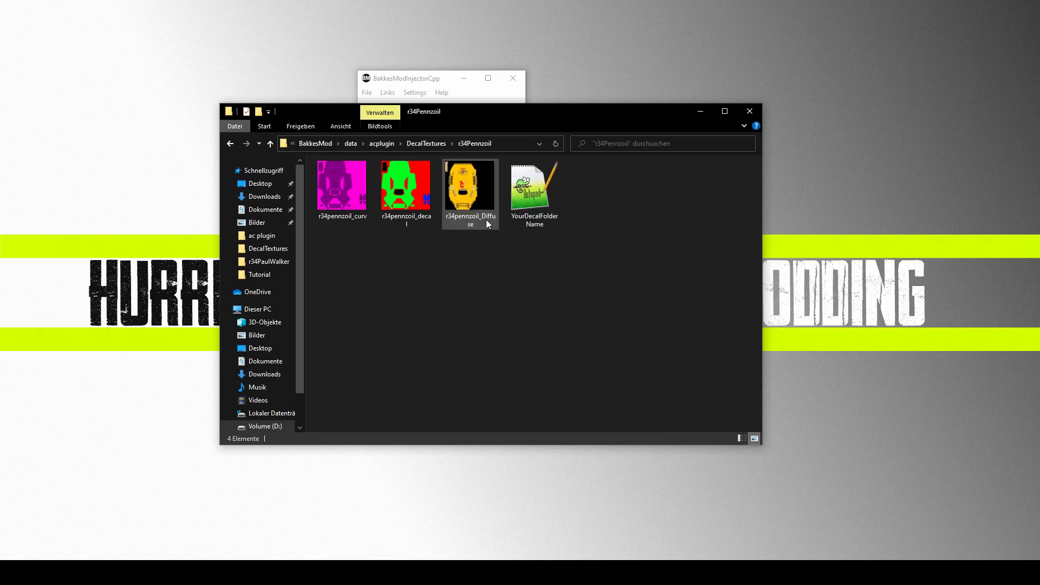
double_click(469, 181)
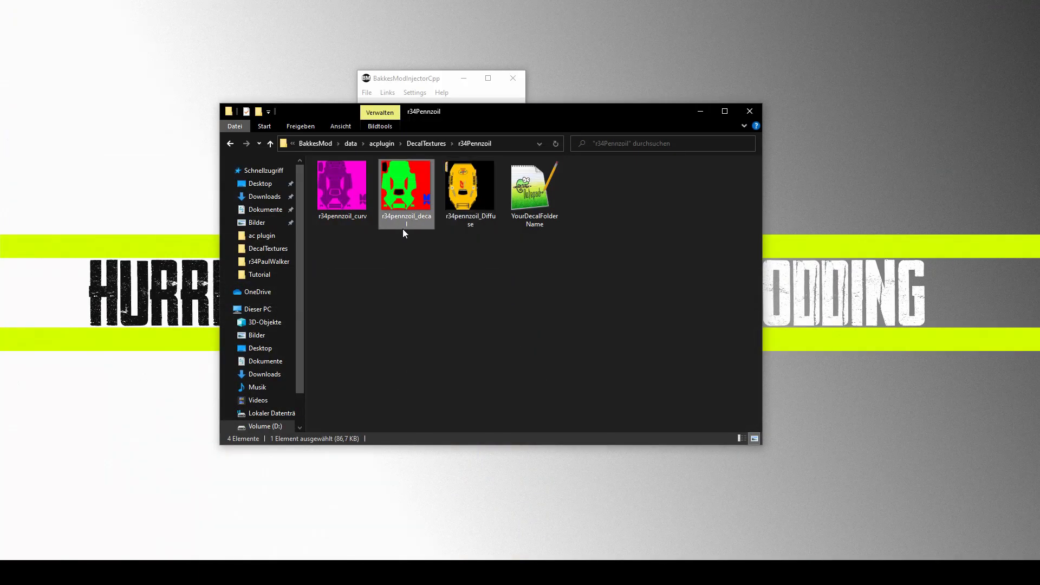
mouse_move(434, 241)
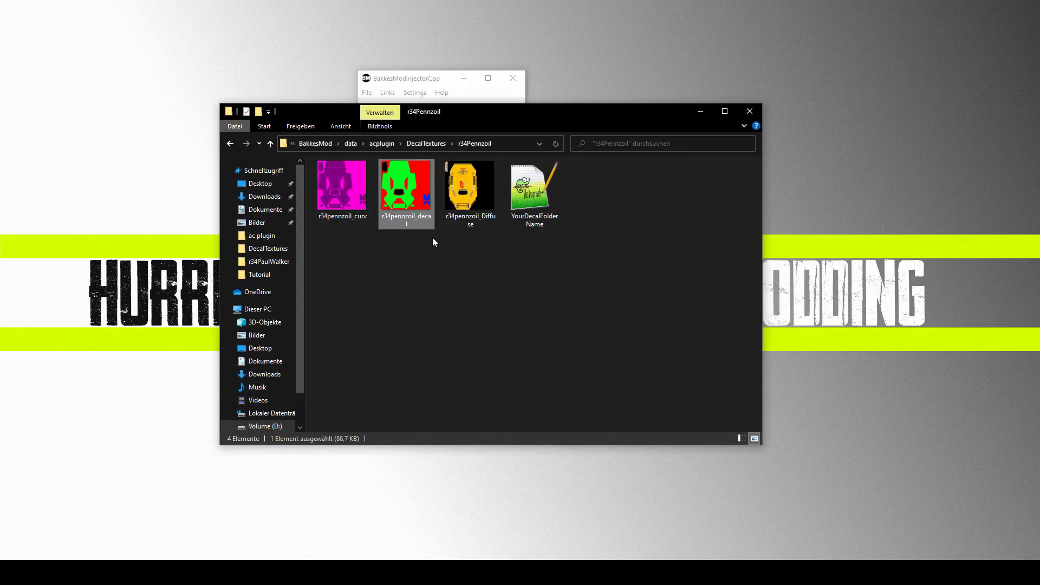
double_click(405, 185)
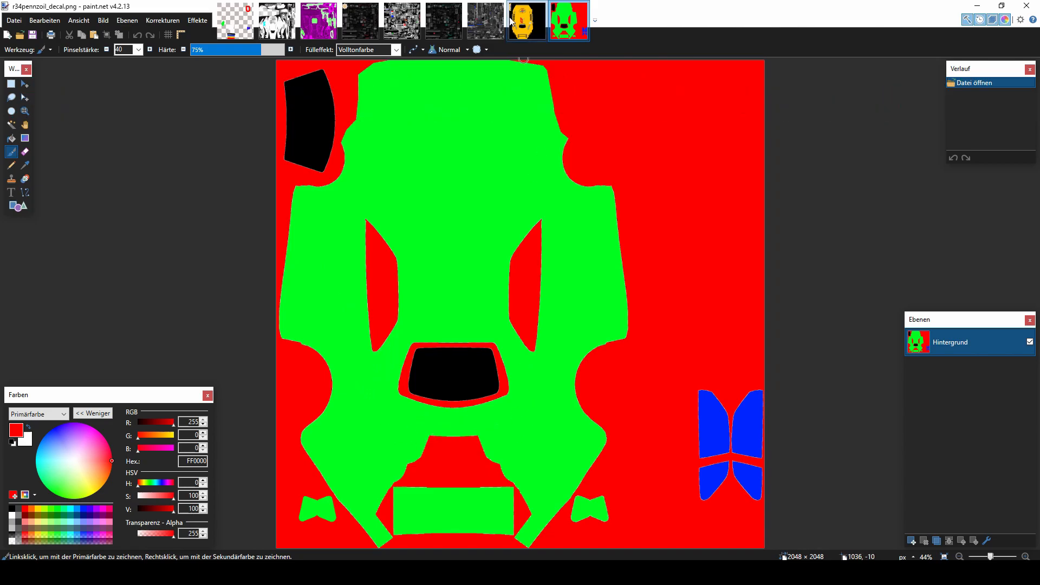
Step: Inspect the Pennzoil curvature, decal and yellow diffuse textures across paint.net's image tabs
left_click(526, 20)
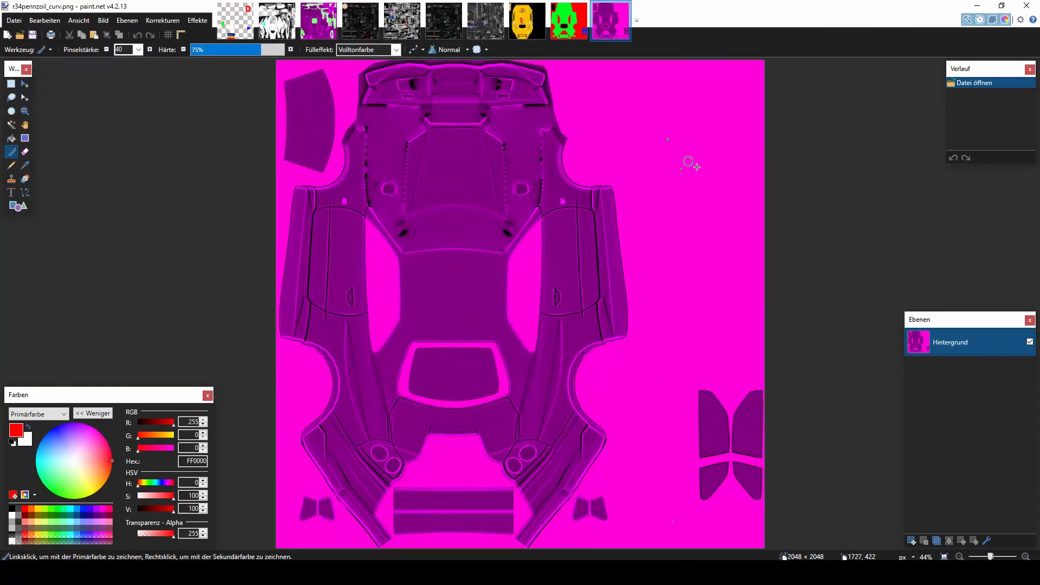
left_click(568, 21)
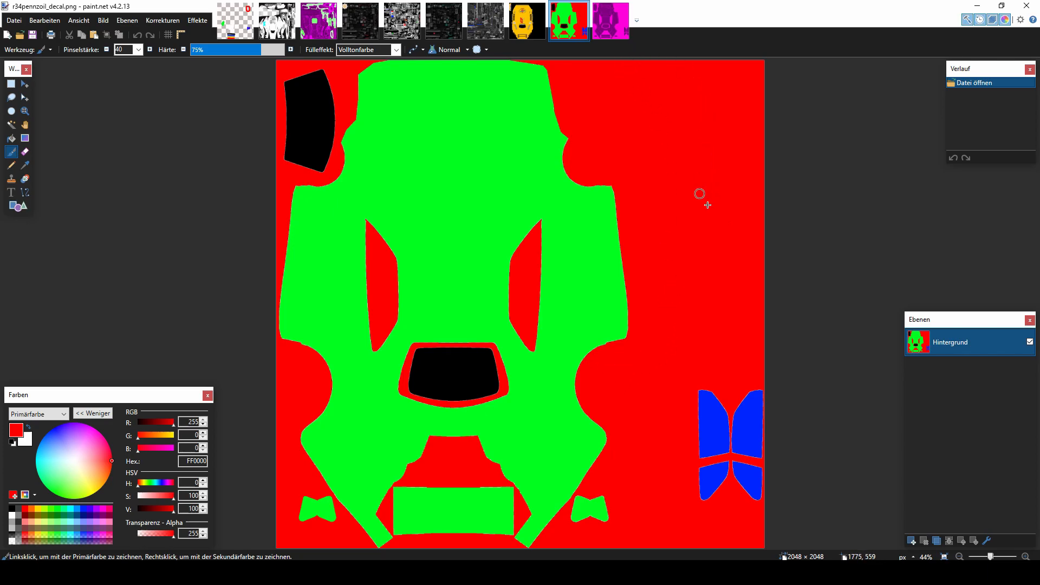
mouse_move(670, 384)
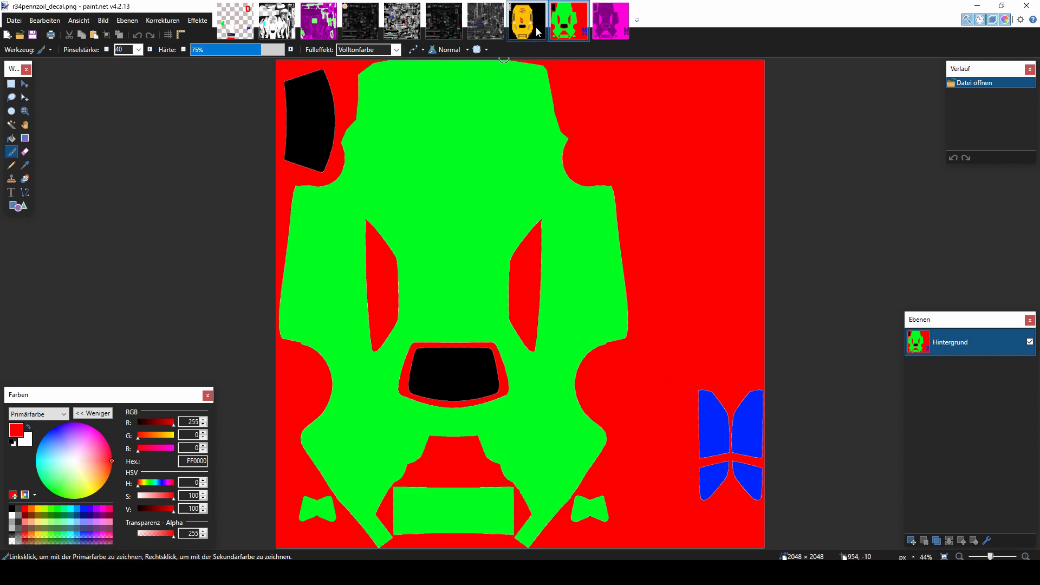
left_click(567, 20)
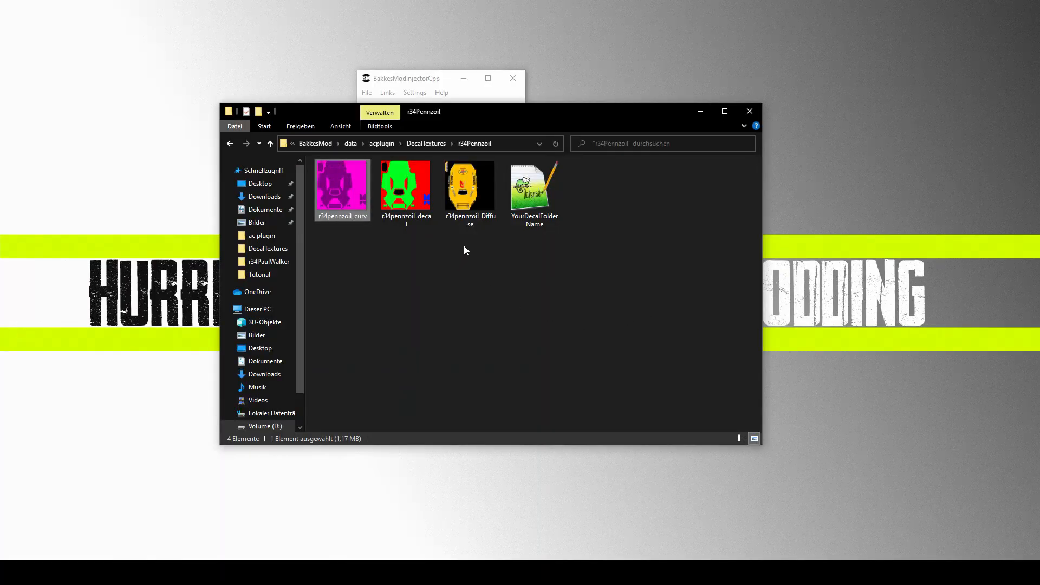
Step: Rename the YourDecalFolderName config to r34Pennzoil and open it in Notepad++
double_click(534, 184)
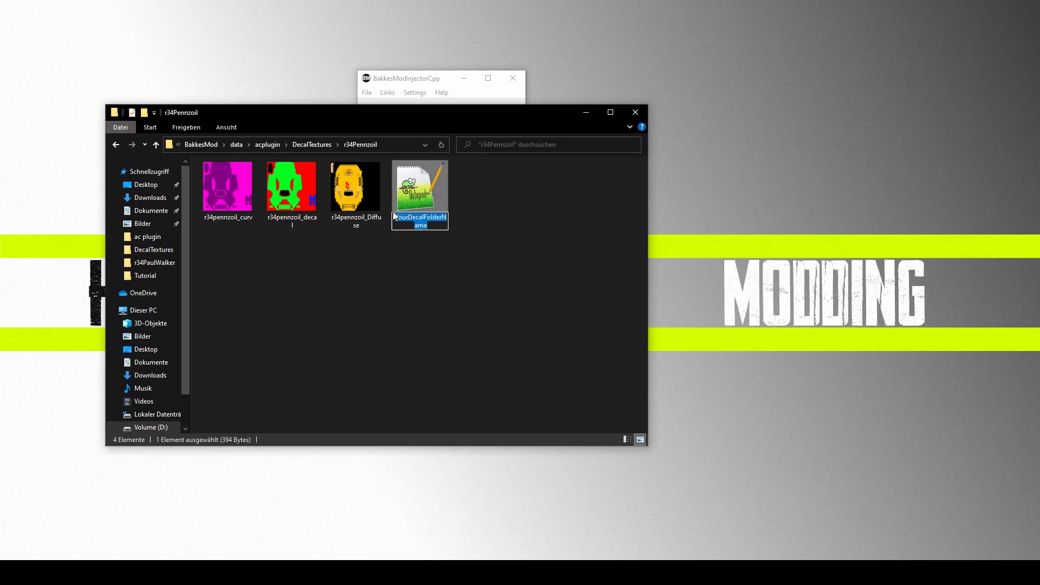
type("r34Pennzoil")
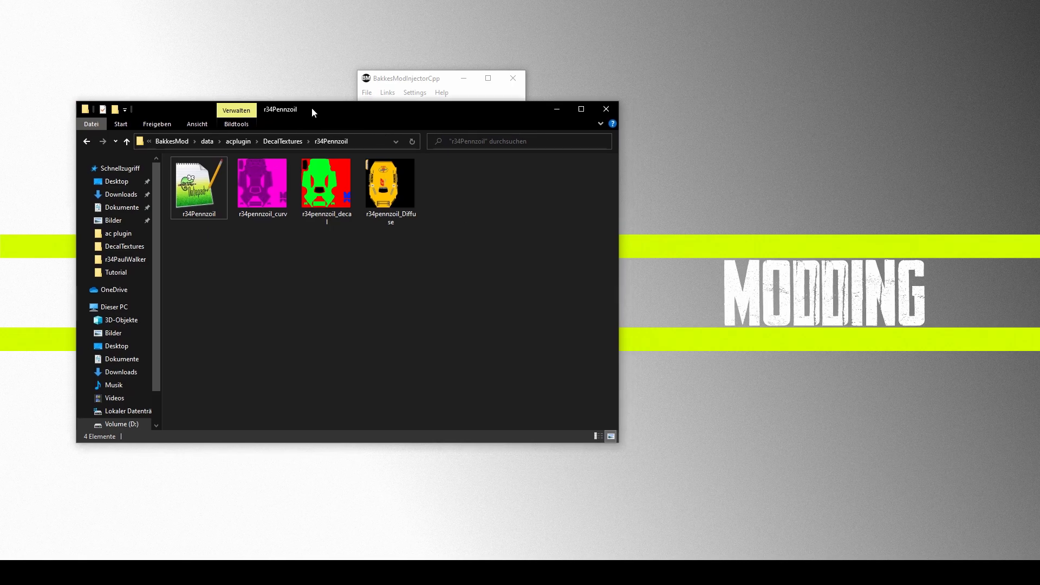
double_click(198, 182)
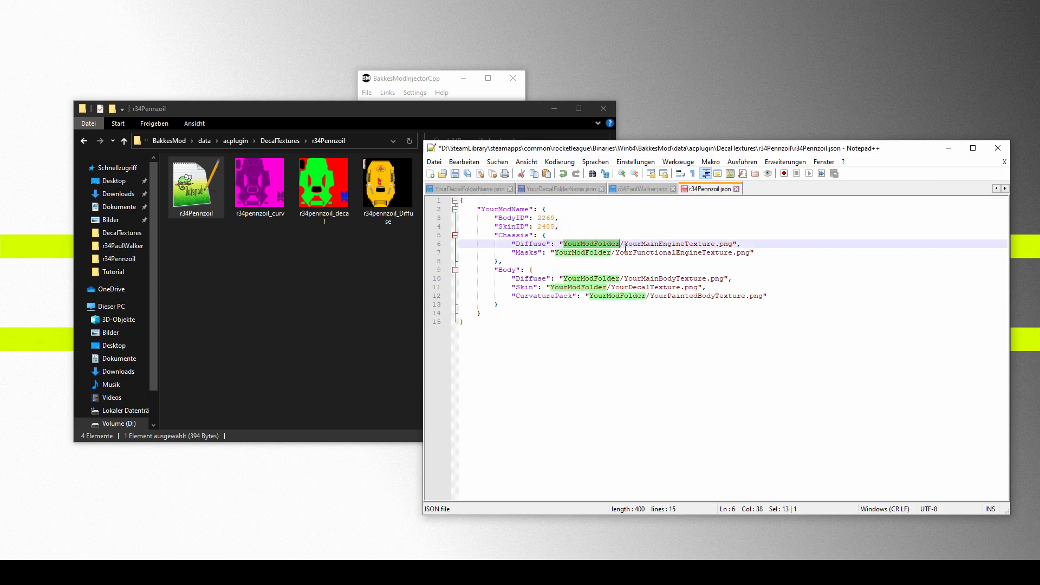
Step: Replace all five YourModFolder occurrences with r34Pennzoil using Find and Replace
key("Ctrl+h")
type("r34Pennzoil")
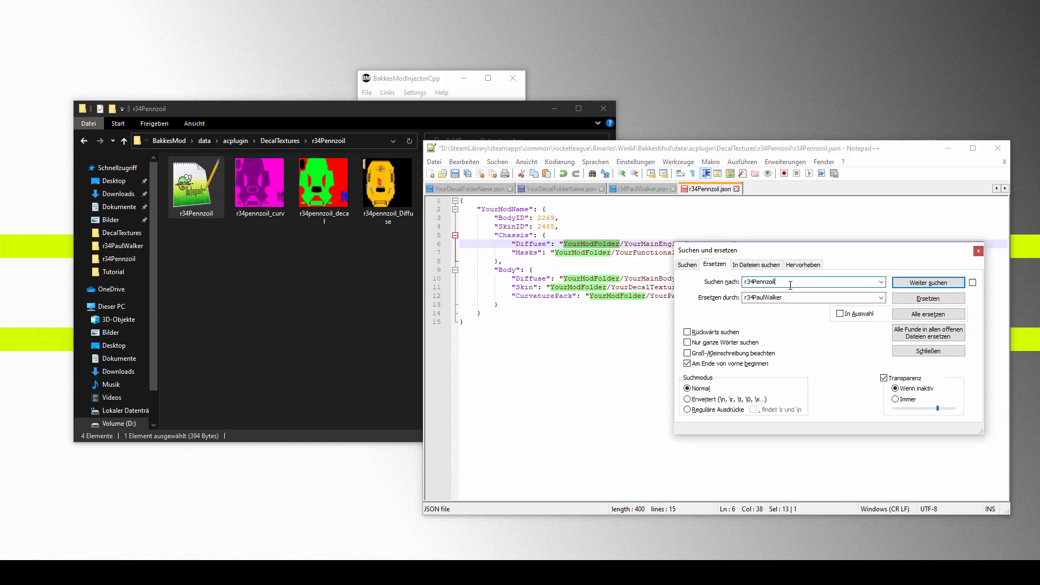
left_click(927, 351)
type("r34Penn")
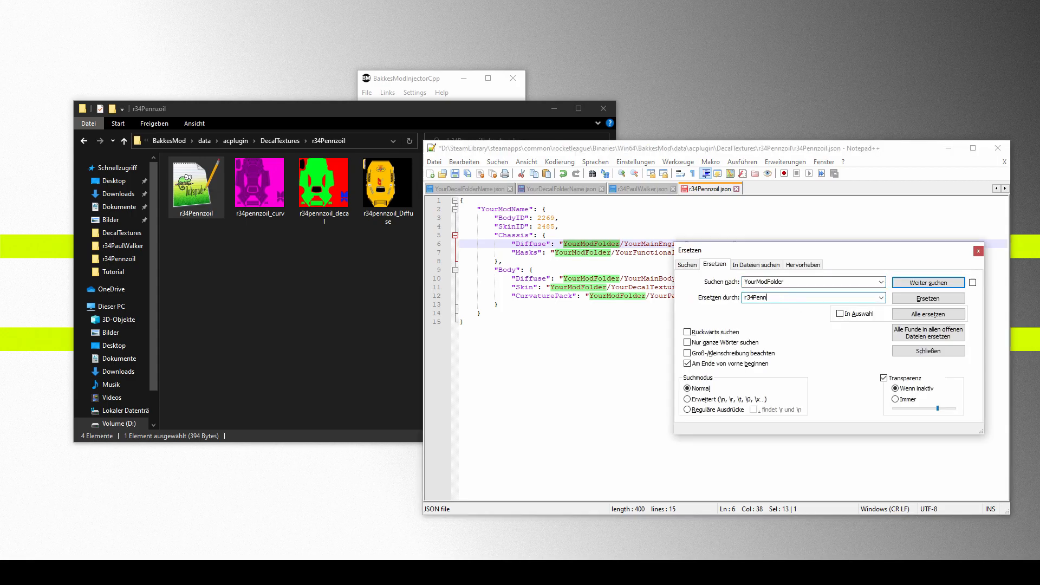
left_click(927, 313)
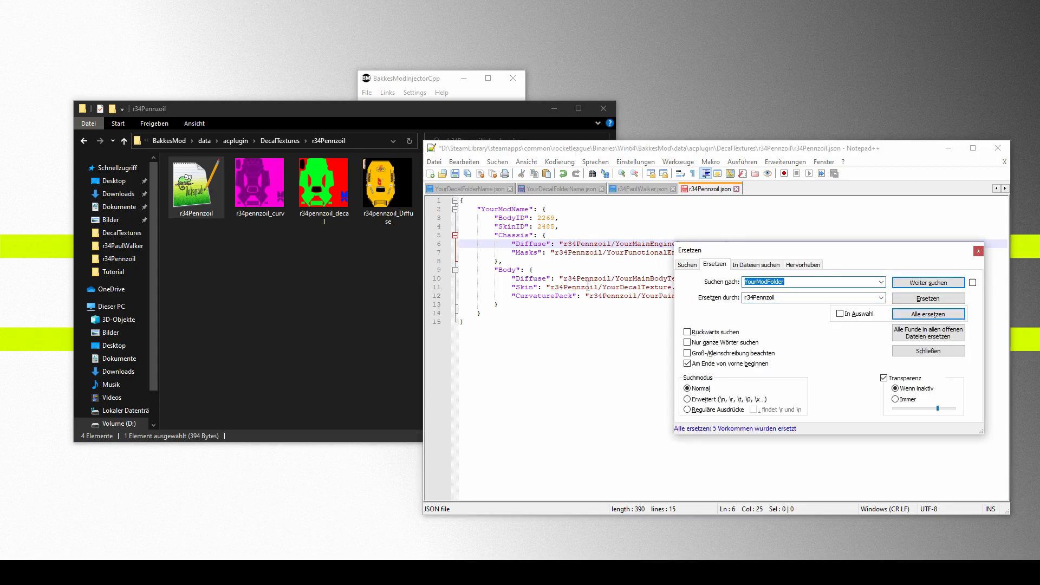
left_click(927, 350)
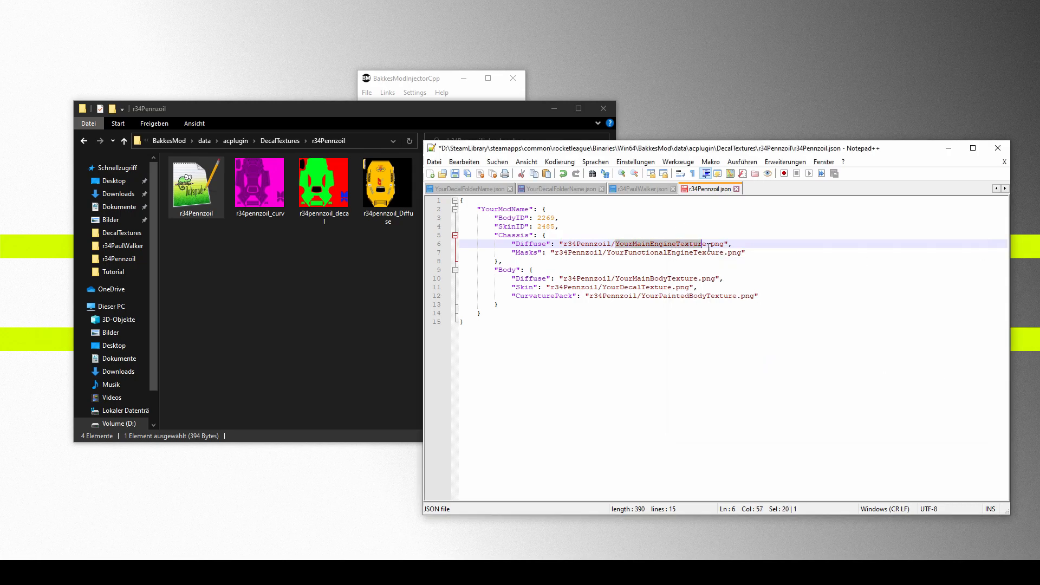
Step: Clear the chassis paths and fill the Body diffuse, decal and curv file names, then load Rocket League
key("Delete")
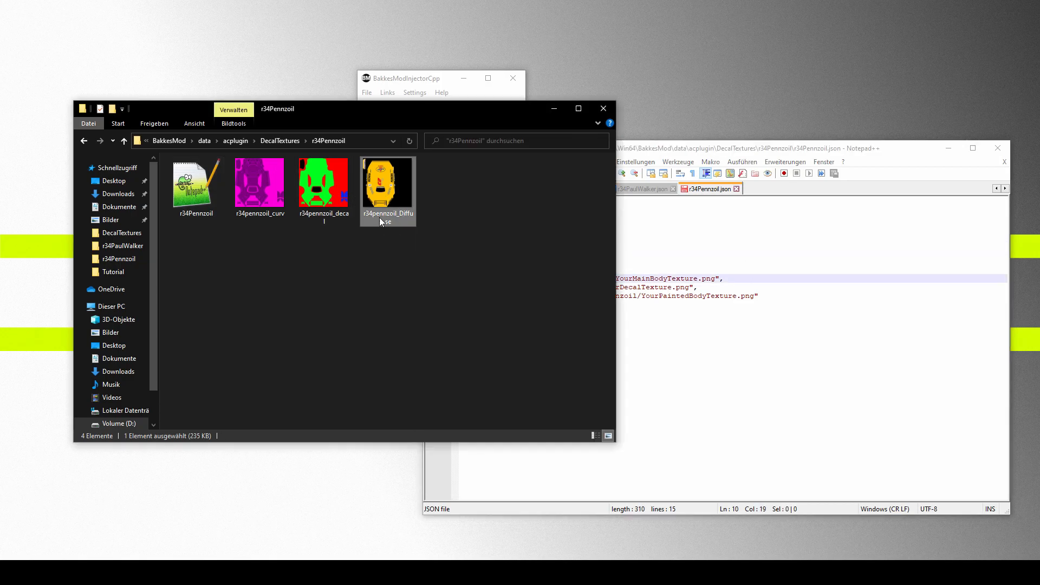
left_click(694, 278)
type("r34pennzoil_Diffus")
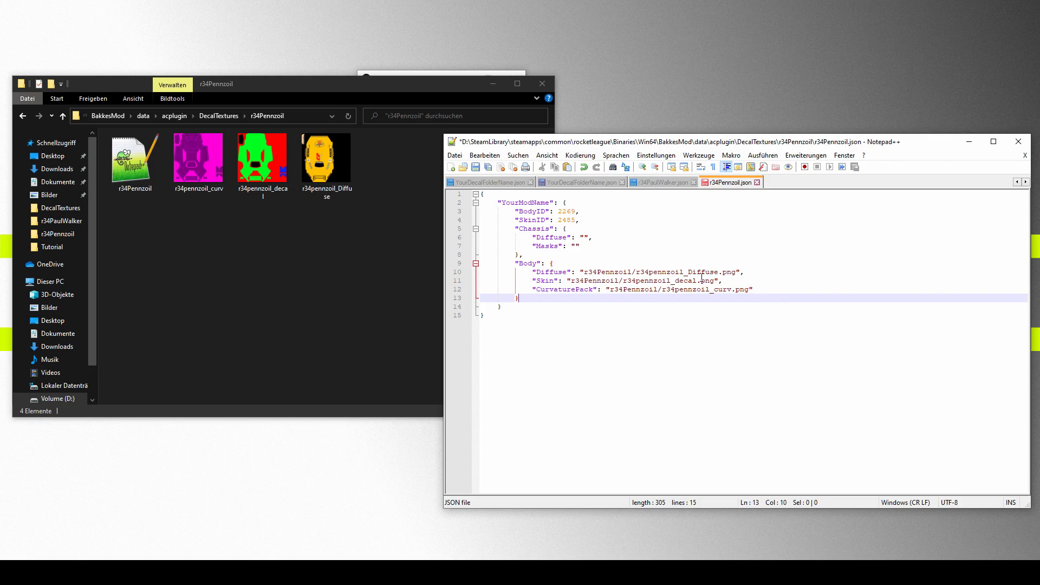
left_click(325, 157)
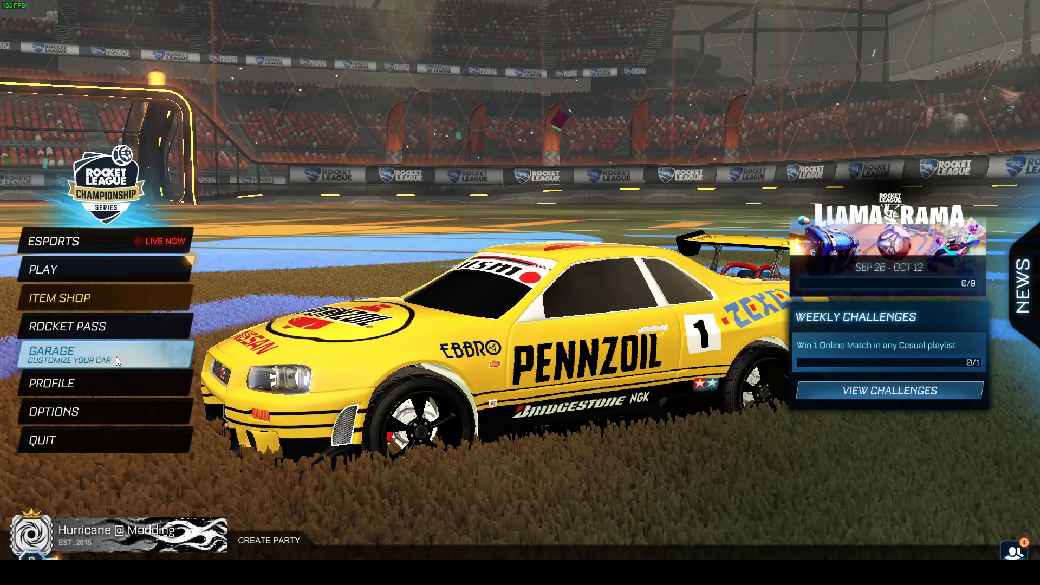
Step: Preview the Pennzoil Skyline in the garage Paint Finish with a new Blue Team accent
left_click(50, 351)
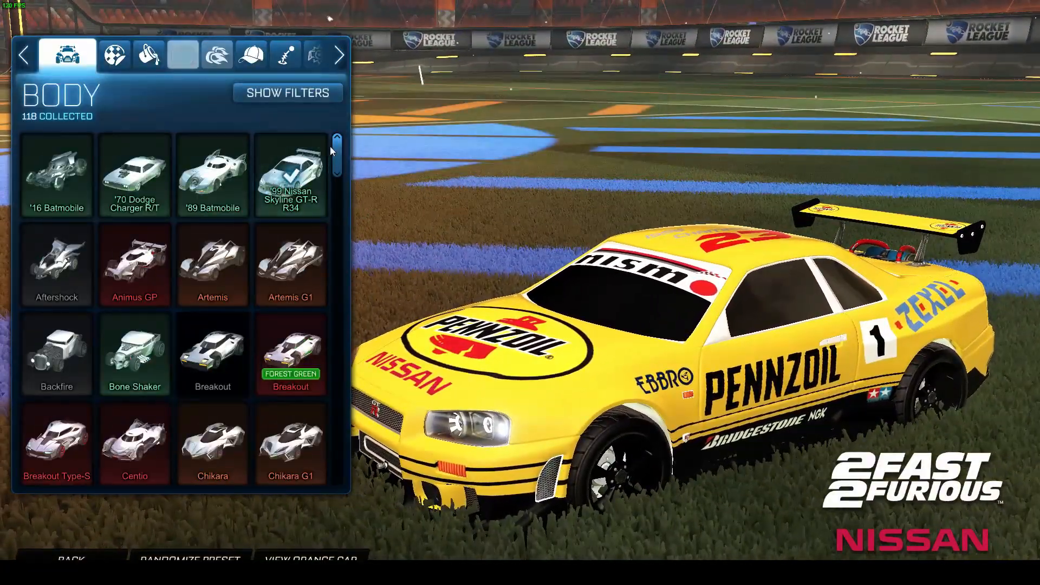
left_click(148, 54)
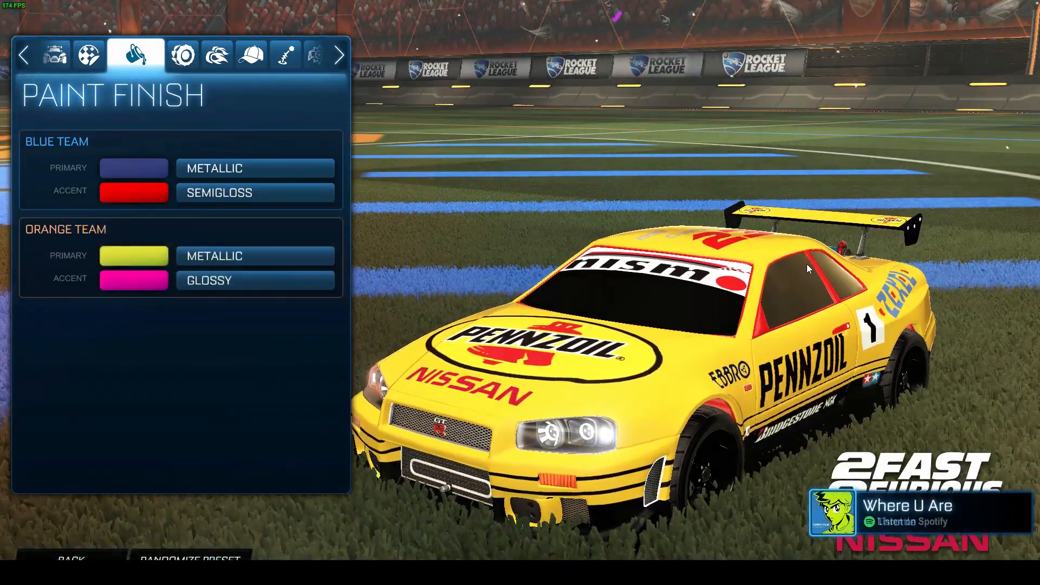
left_click(133, 192)
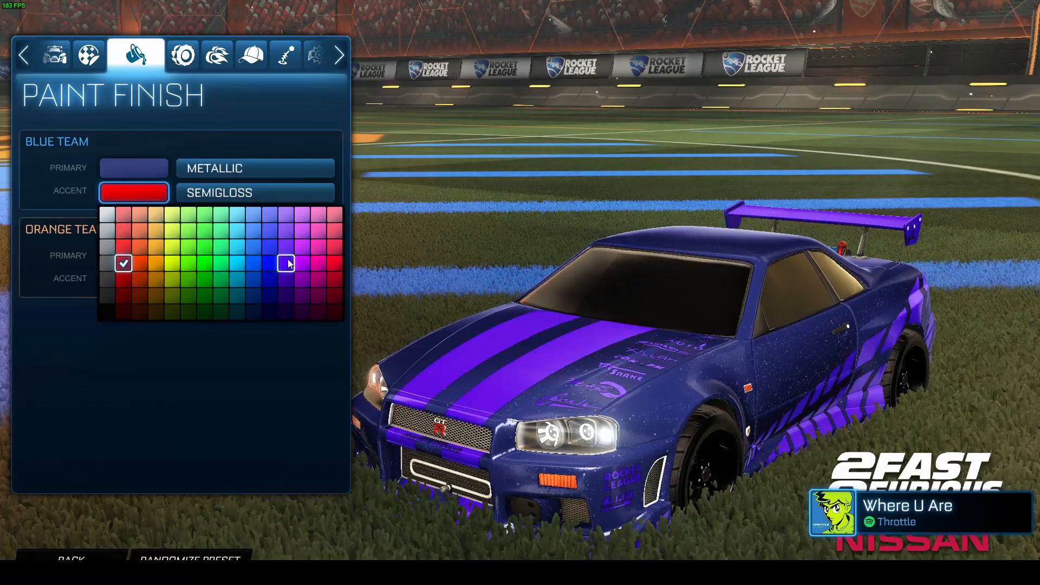